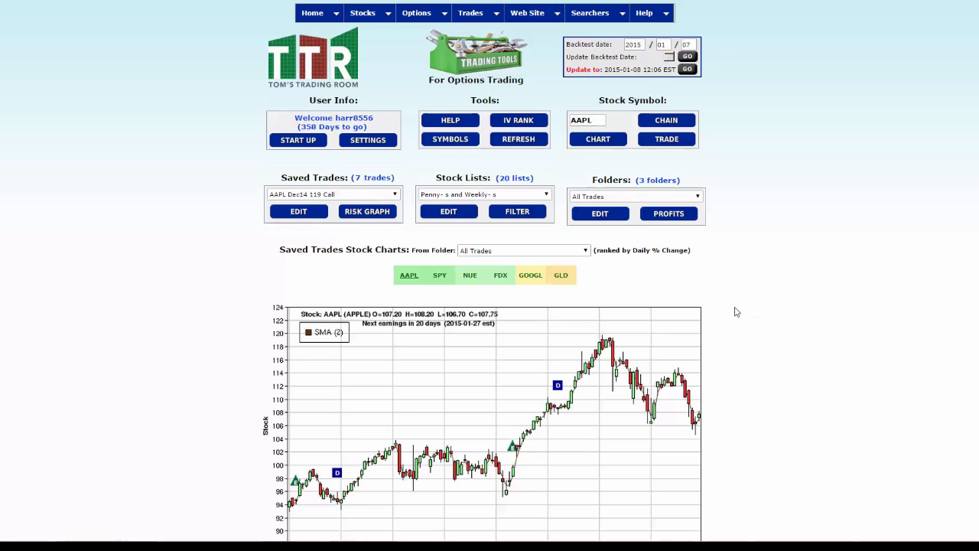
mouse_move(752, 300)
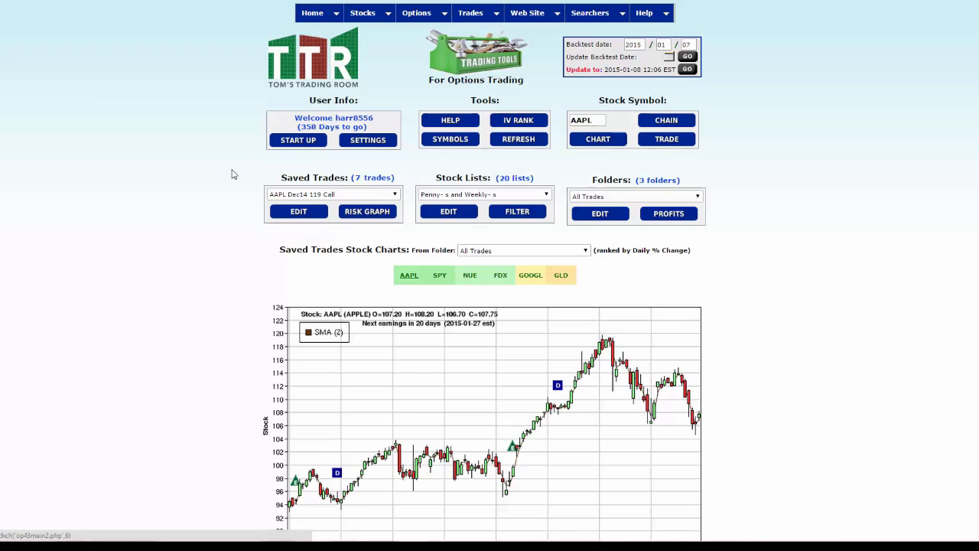
Go to the Darknet Signals page from the Home navigation menu.
click(312, 12)
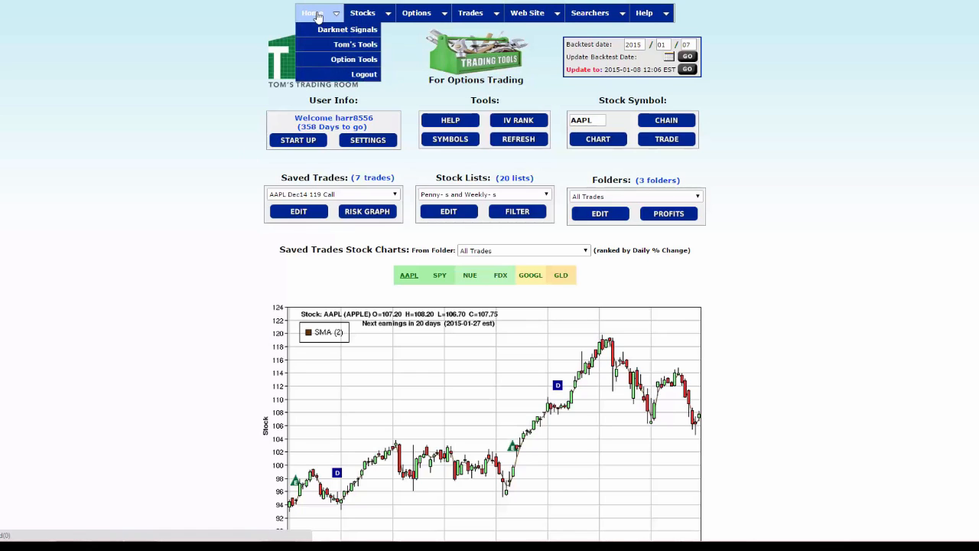
mouse_move(342, 29)
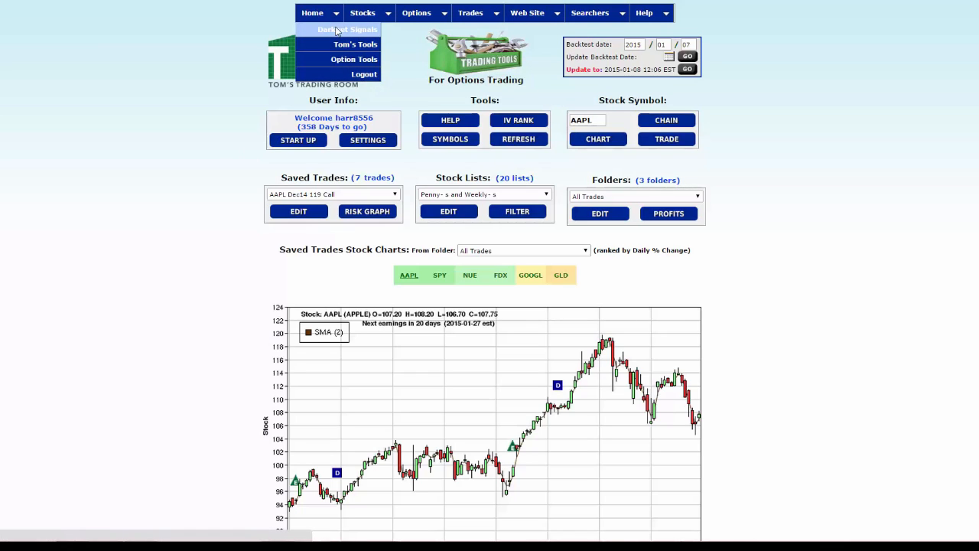
click(340, 31)
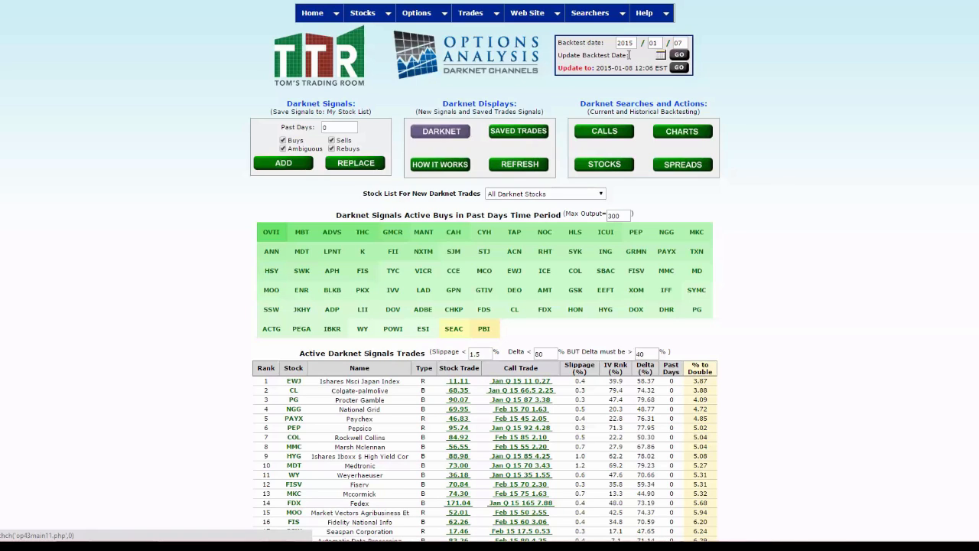
mouse_move(178, 125)
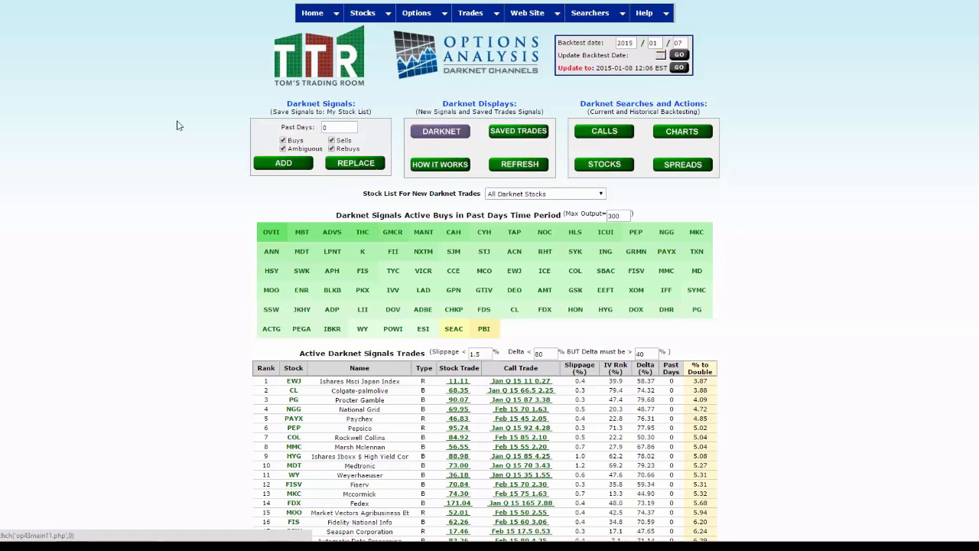
mouse_move(339, 104)
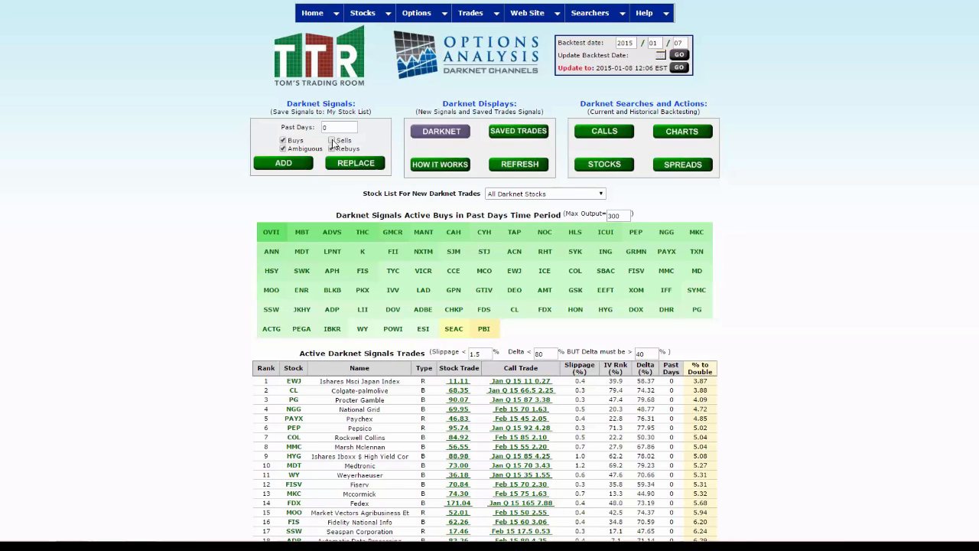
Exclude Sells and replace My Stock List with the current darknet signals.
click(330, 141)
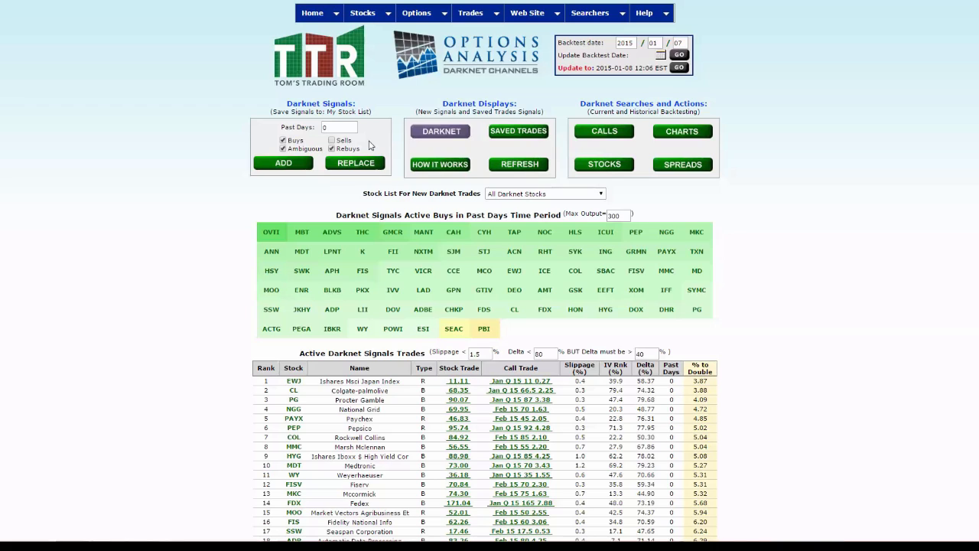
mouse_move(370, 138)
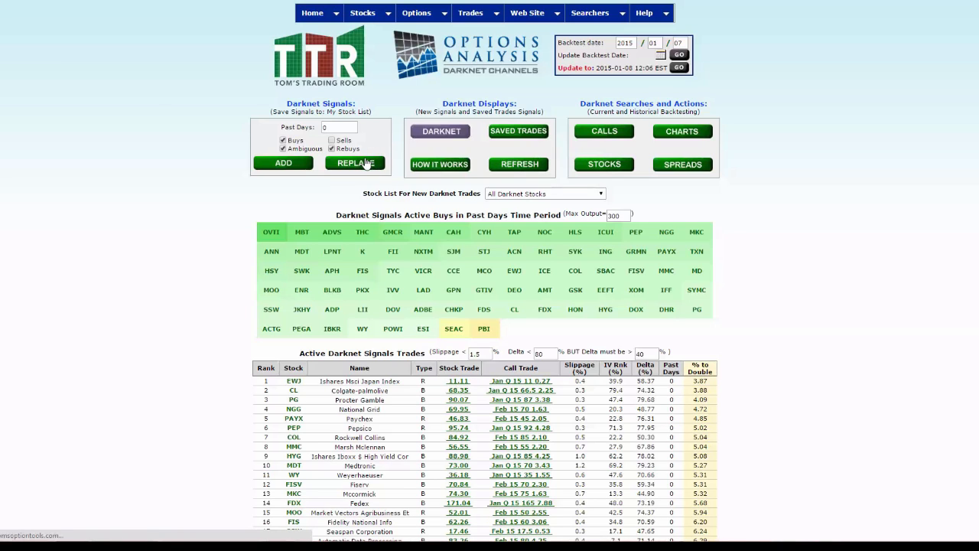
click(355, 162)
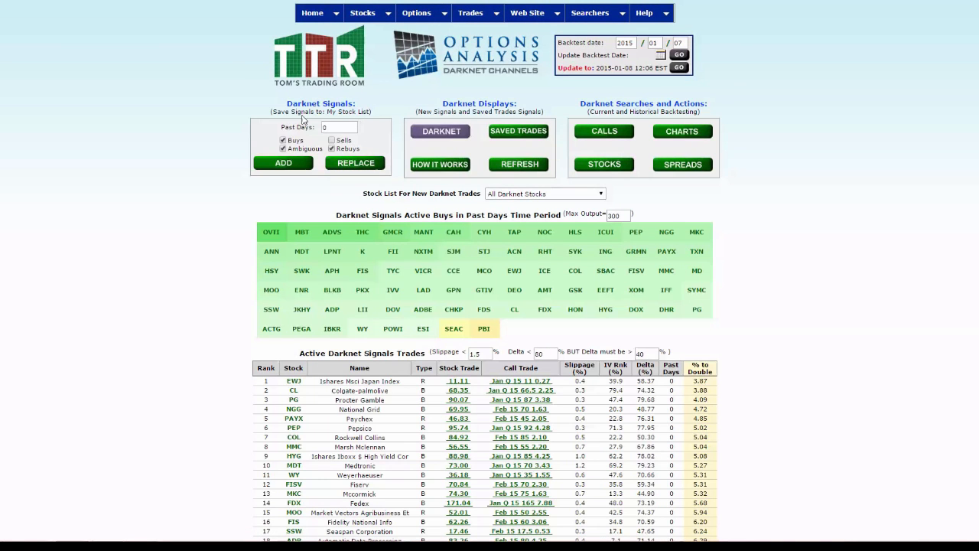
mouse_move(290, 122)
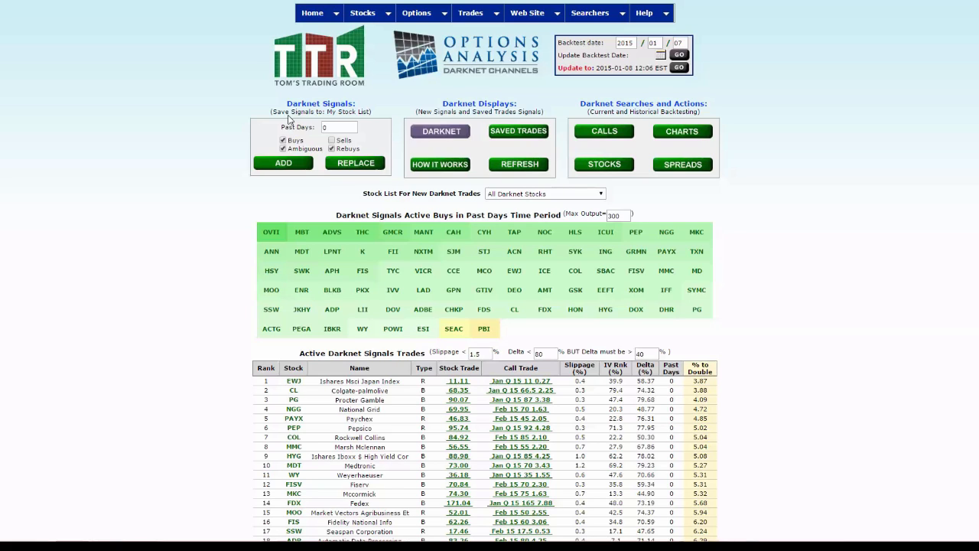
mouse_move(358, 121)
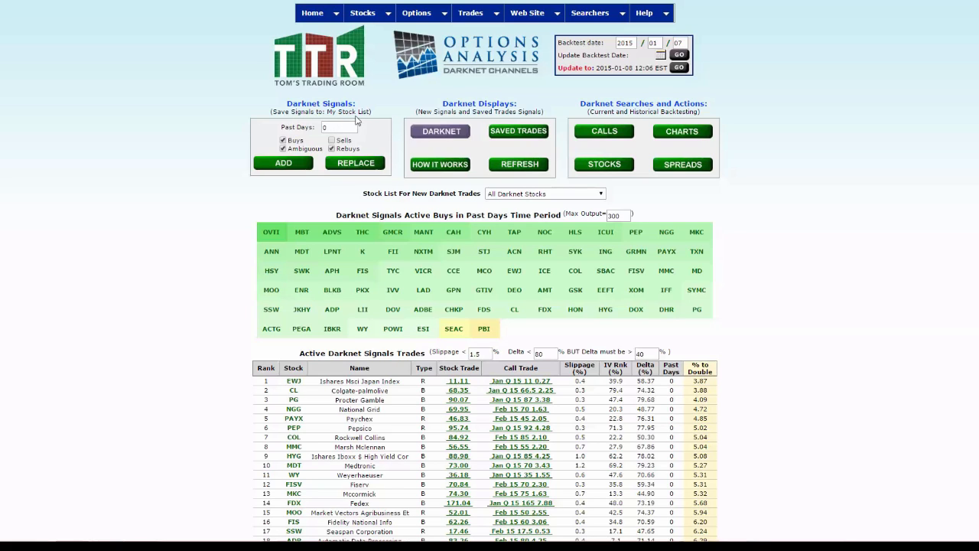
mouse_move(528, 193)
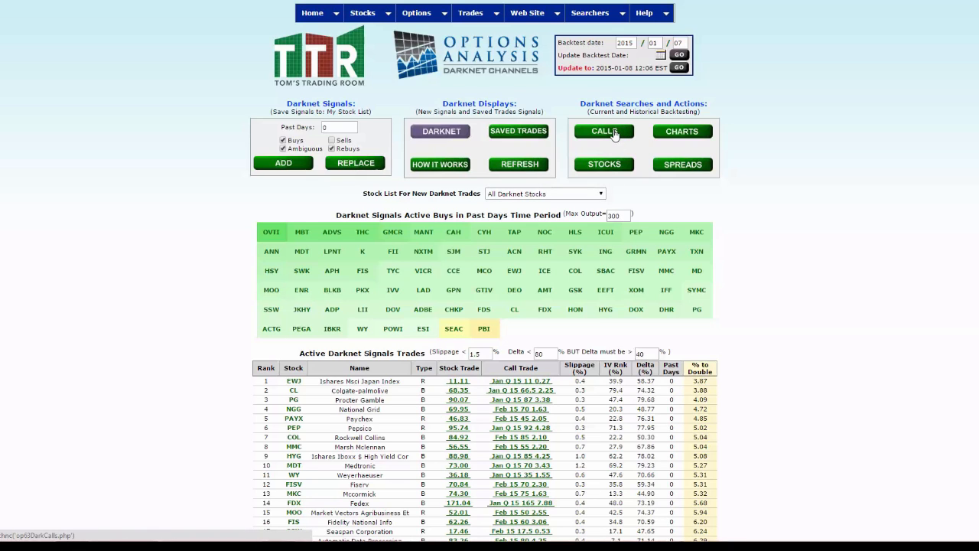
Set a Darknet Call backtest on My Stock List for 1500 days with S-Sells enabled.
click(602, 132)
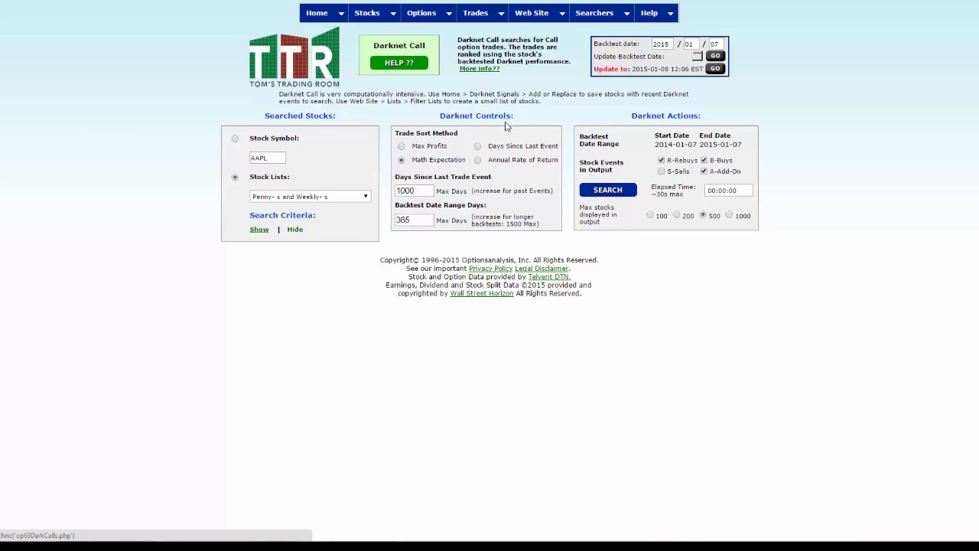
mouse_move(688, 124)
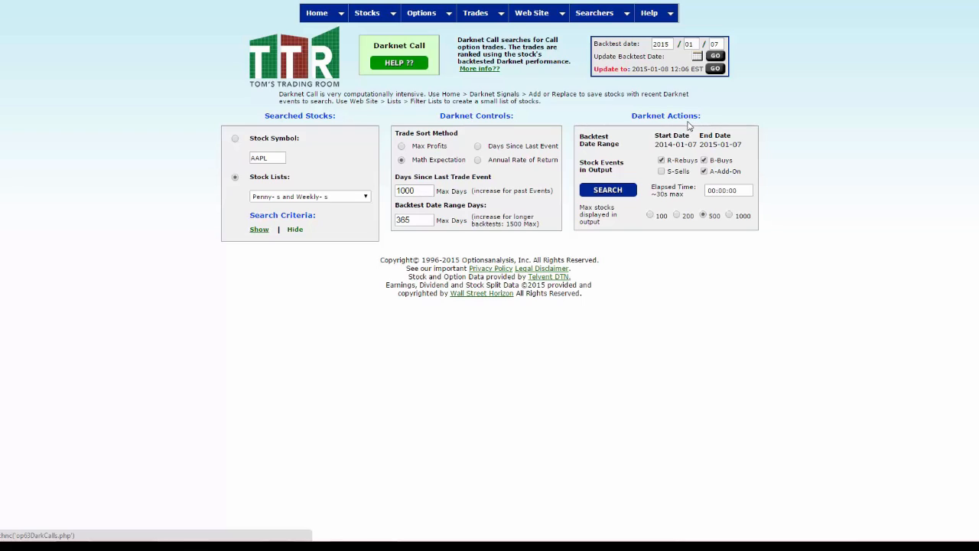
mouse_move(277, 189)
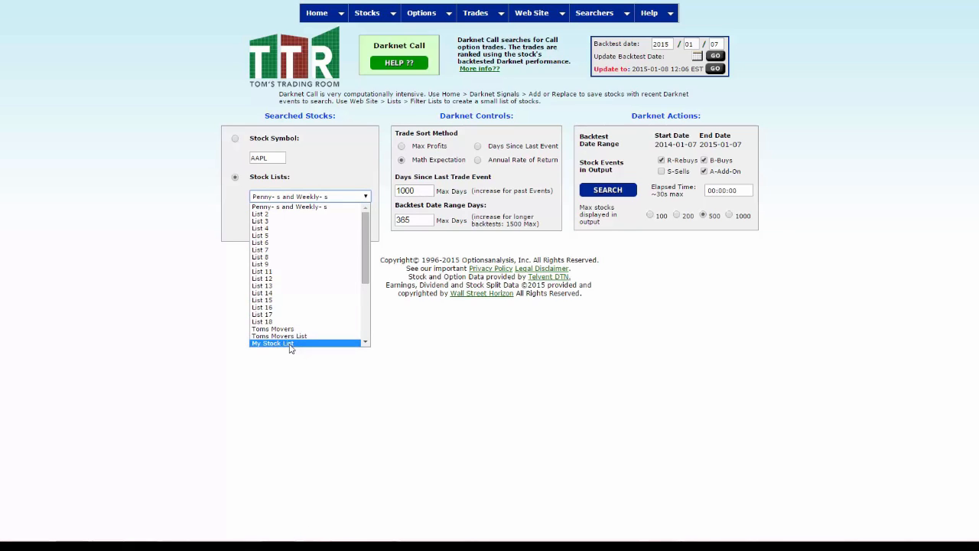
click(272, 343)
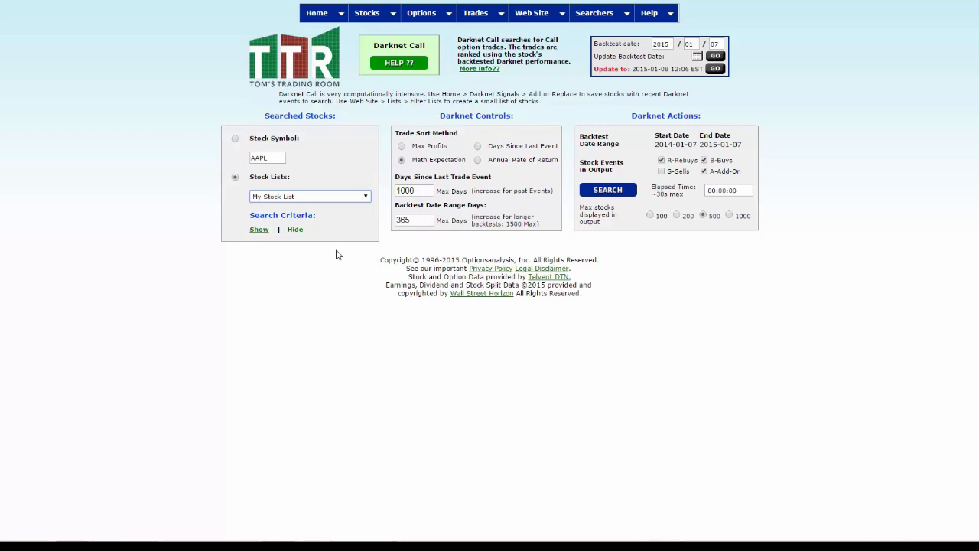
mouse_move(422, 217)
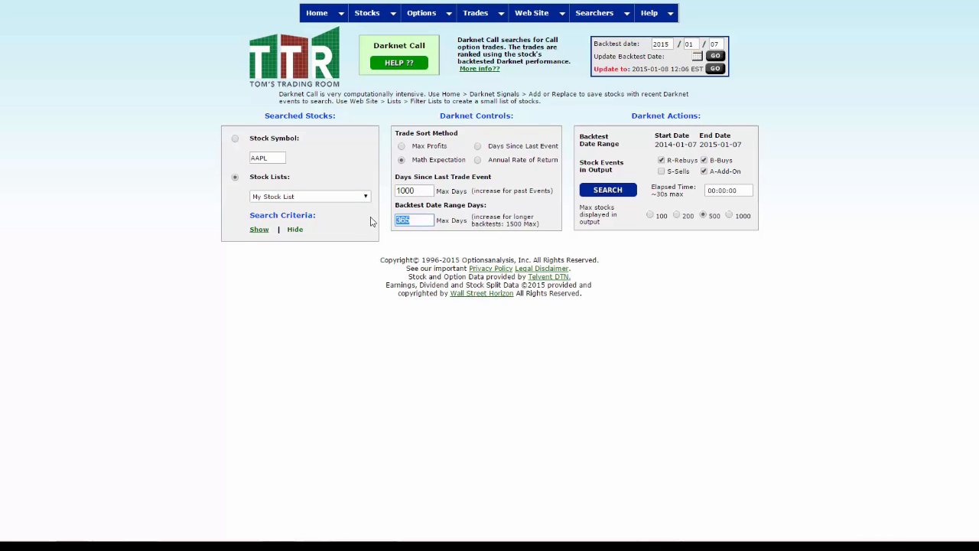
text(1500)
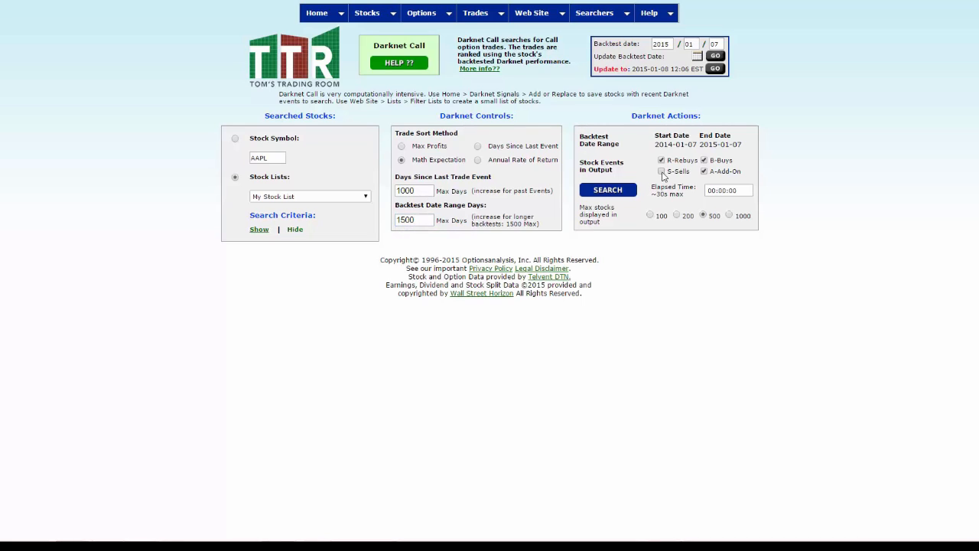
click(661, 171)
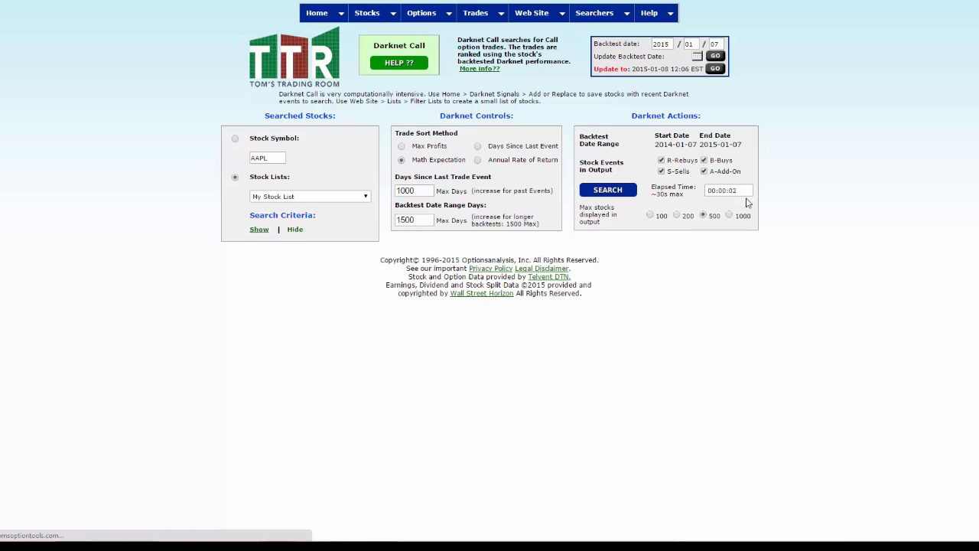
mouse_move(731, 202)
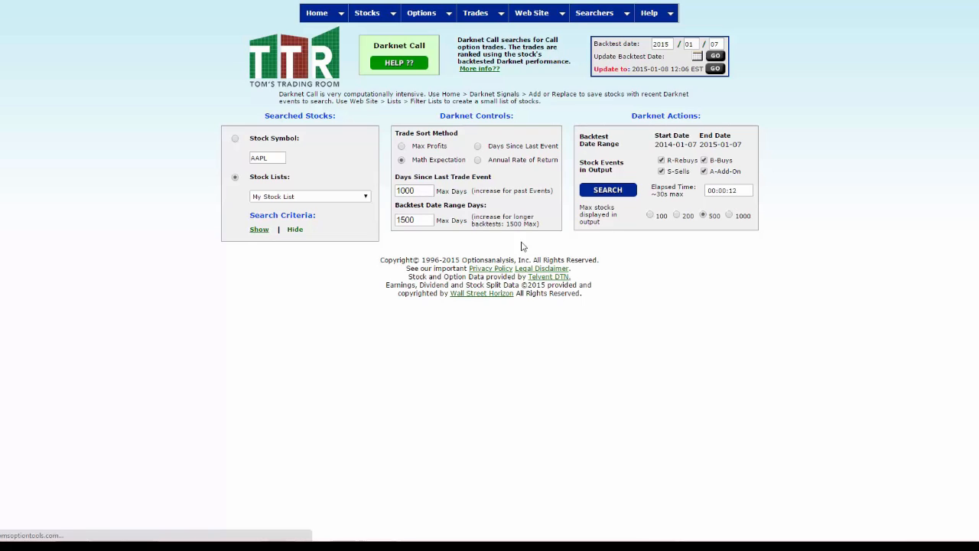
mouse_move(321, 199)
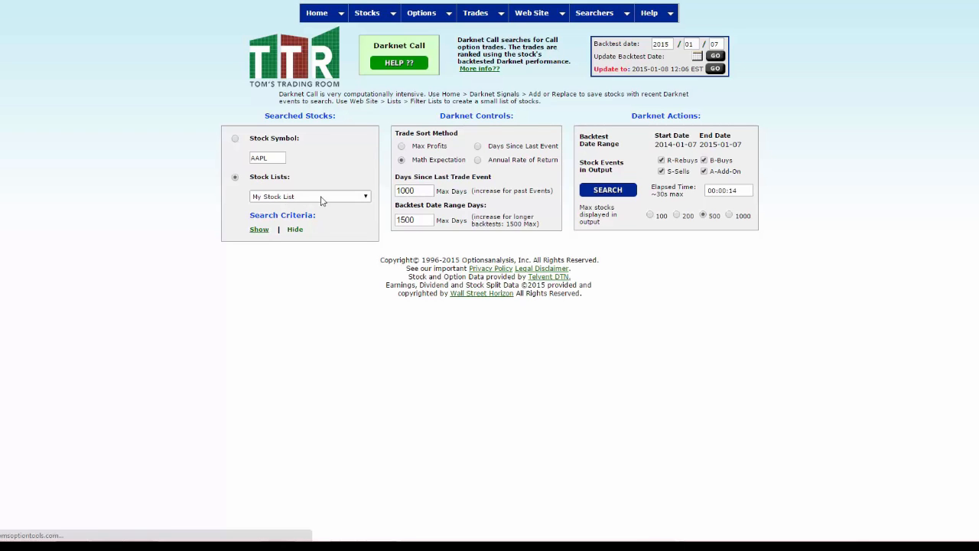
mouse_move(326, 198)
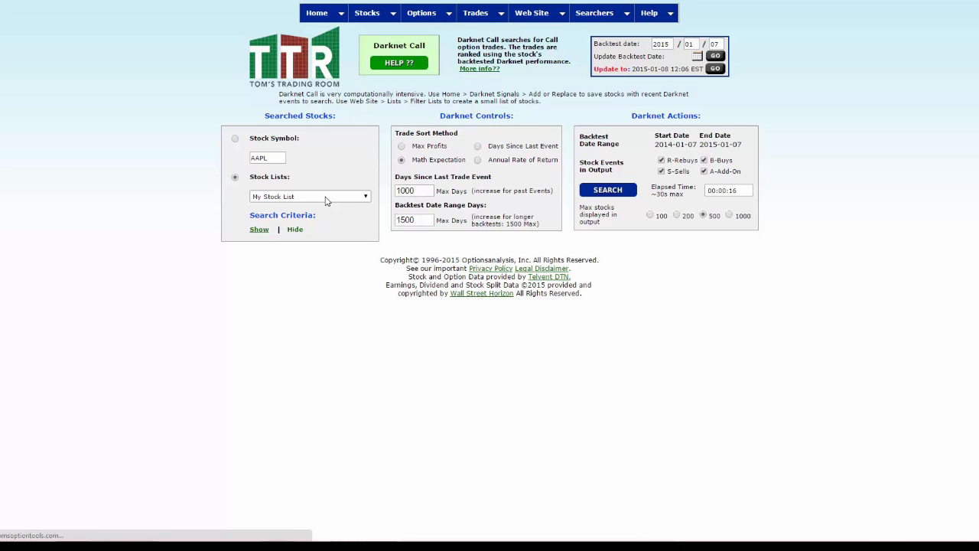
Run the search and scroll to the signal statistics and ranked trades table.
click(607, 189)
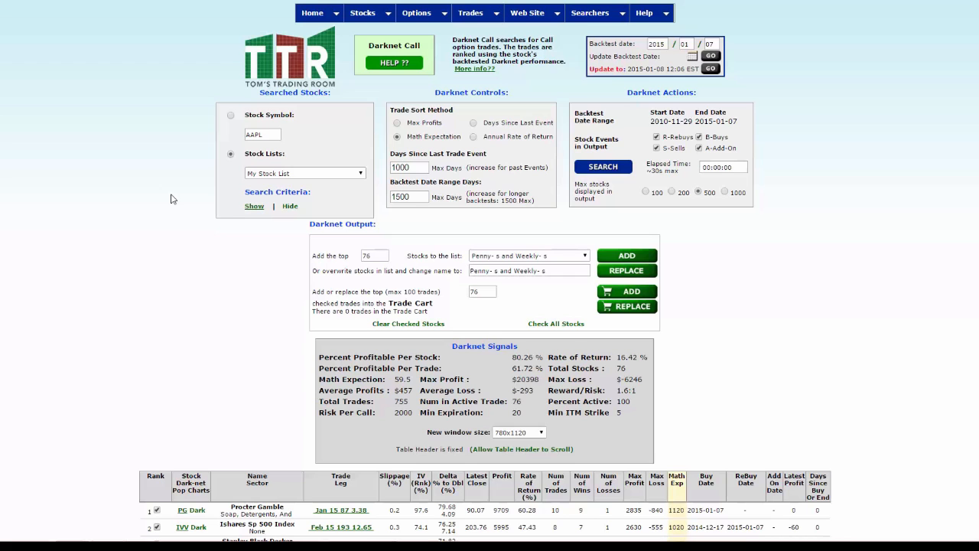
mouse_move(336, 176)
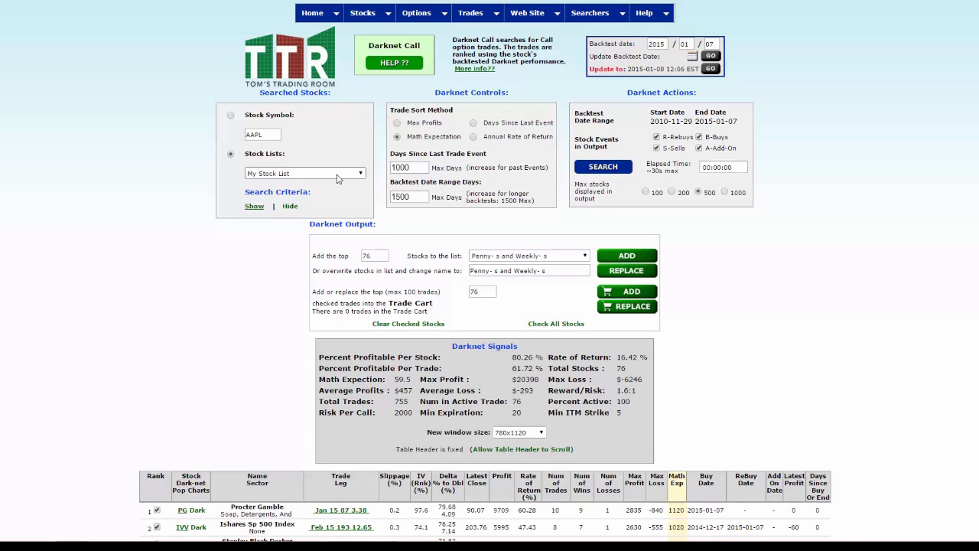
scroll(down, 3)
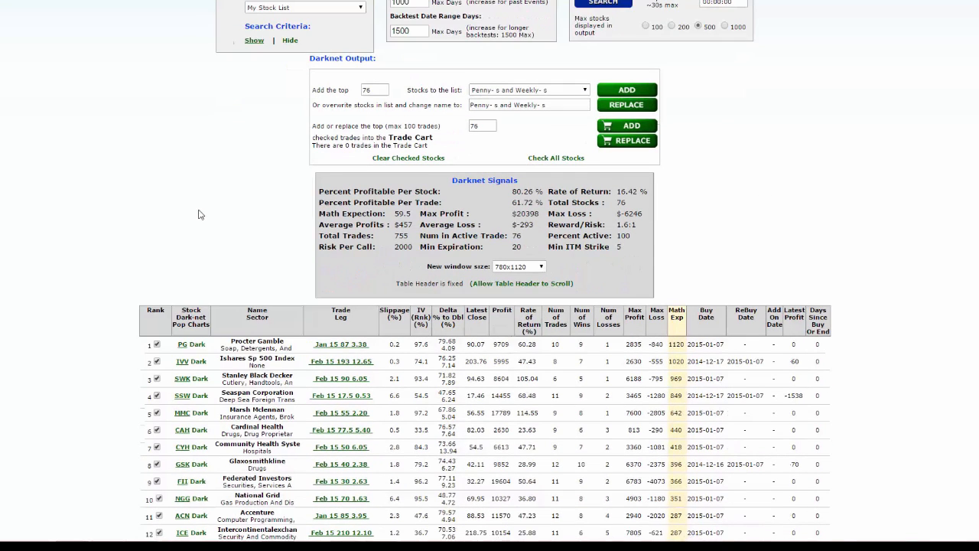
scroll(down, 3)
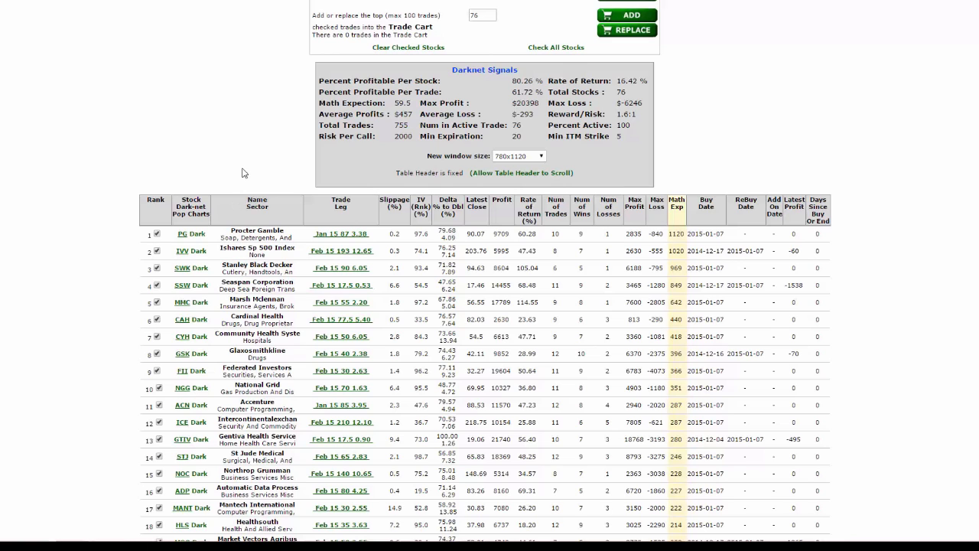
mouse_move(191, 251)
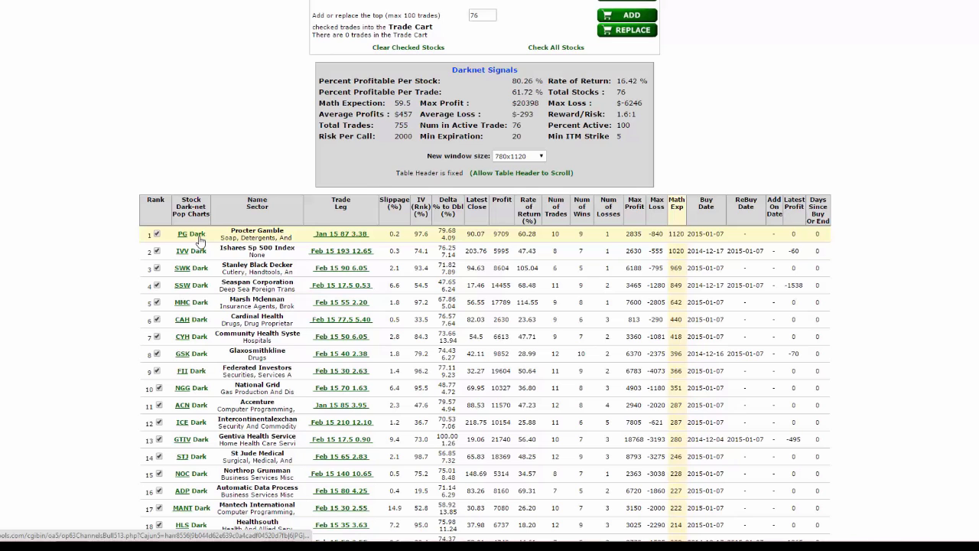
Bring up the Darknet bullish price chart for Procter & Gamble (PG).
click(182, 232)
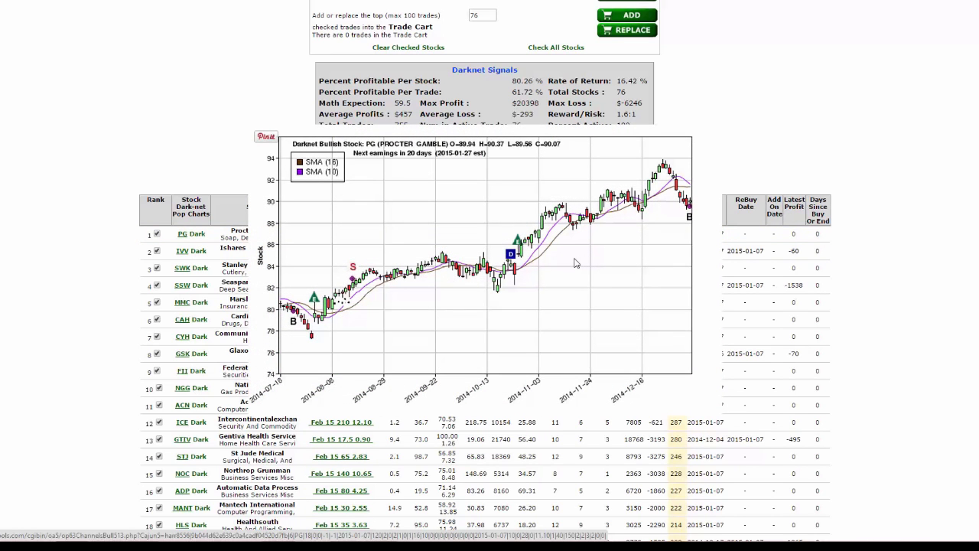
mouse_move(690, 229)
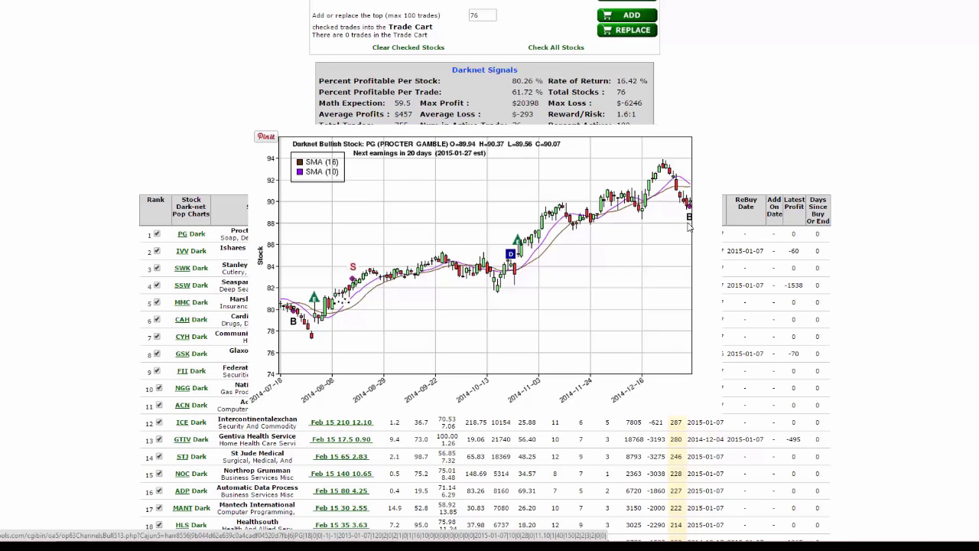
mouse_move(532, 294)
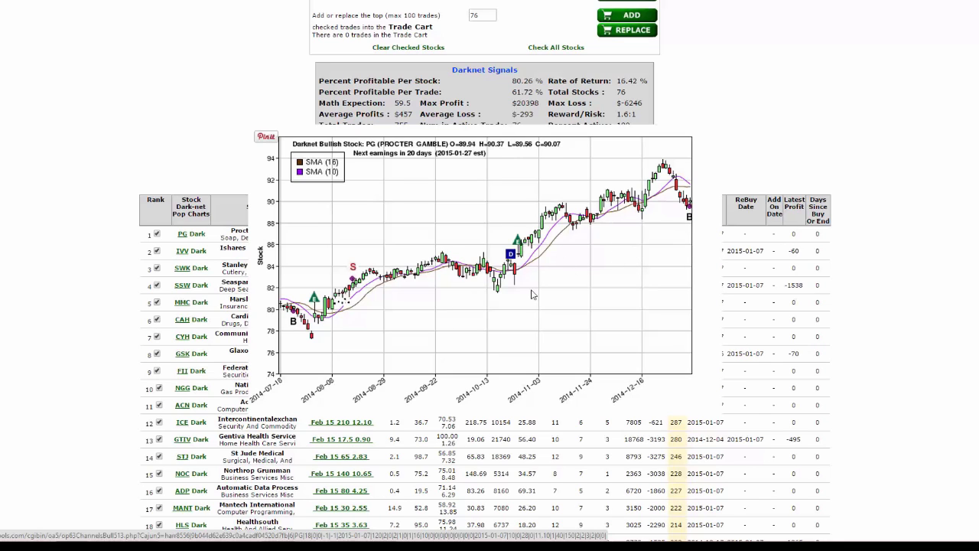
mouse_move(416, 345)
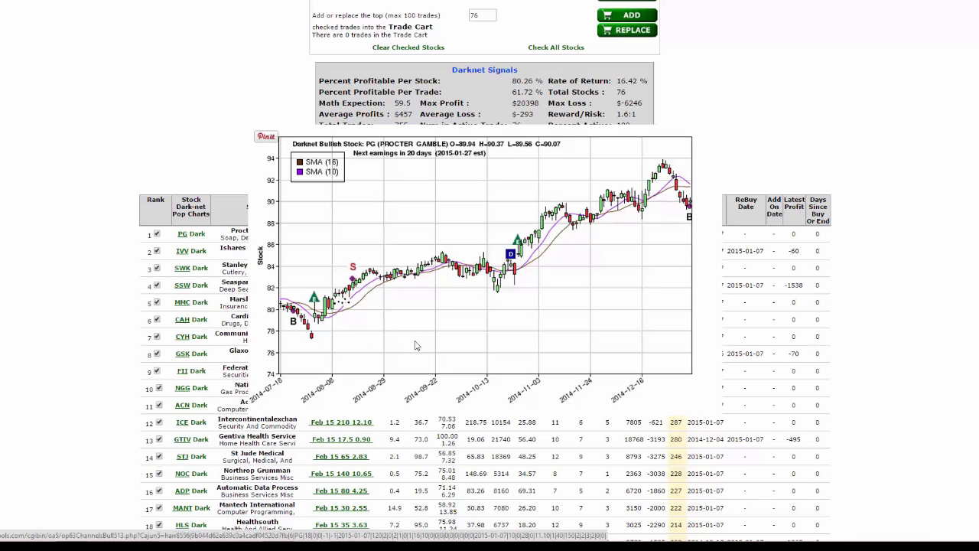
mouse_move(361, 312)
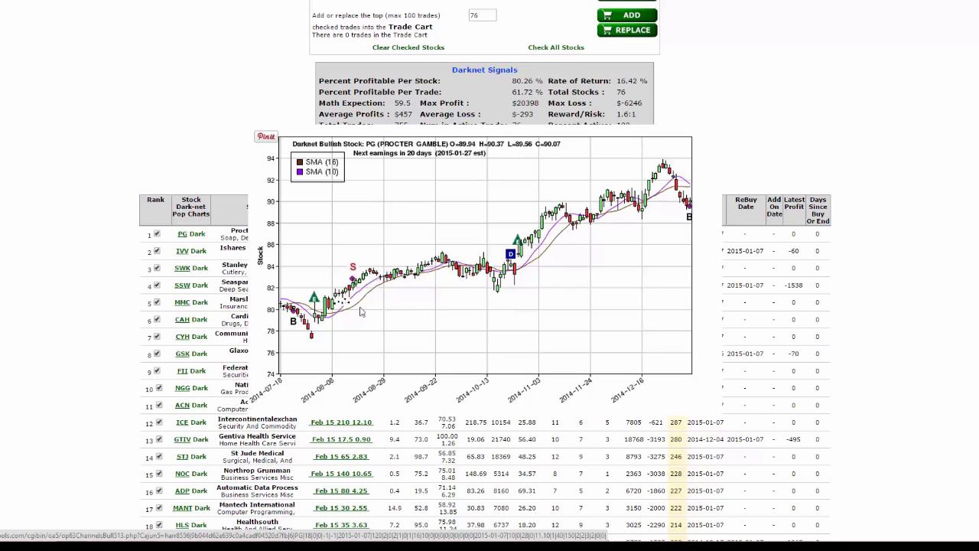
mouse_move(309, 339)
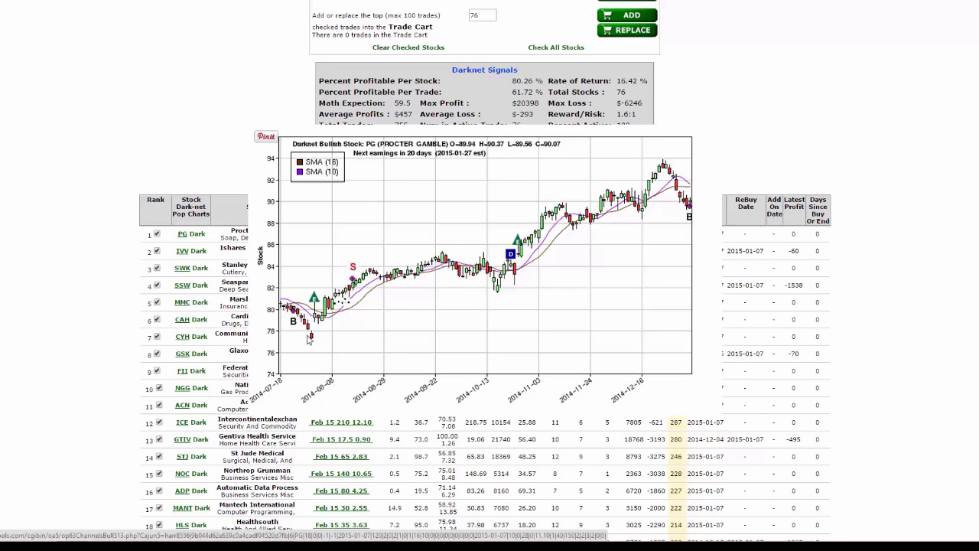
mouse_move(419, 333)
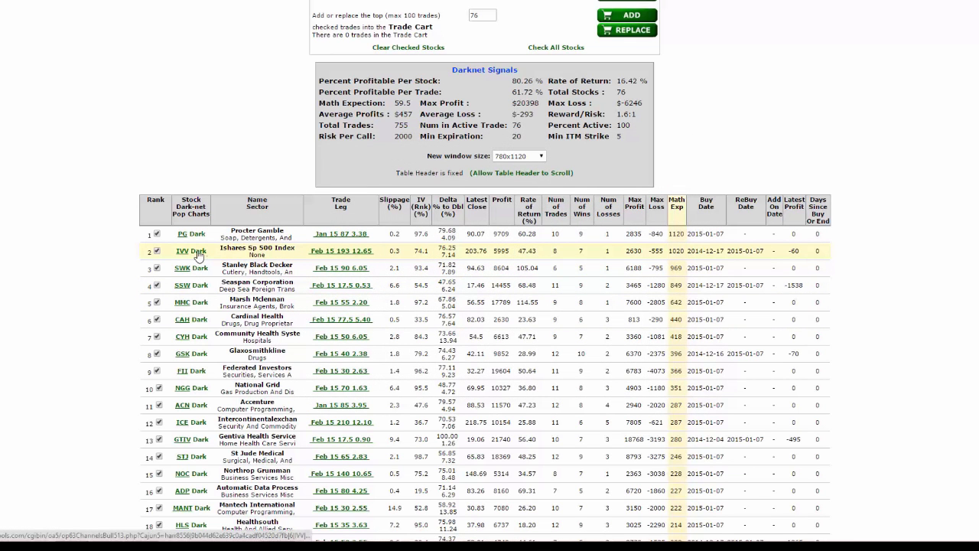
Bring up the Darknet bullish price chart for IVV from the results table.
click(182, 251)
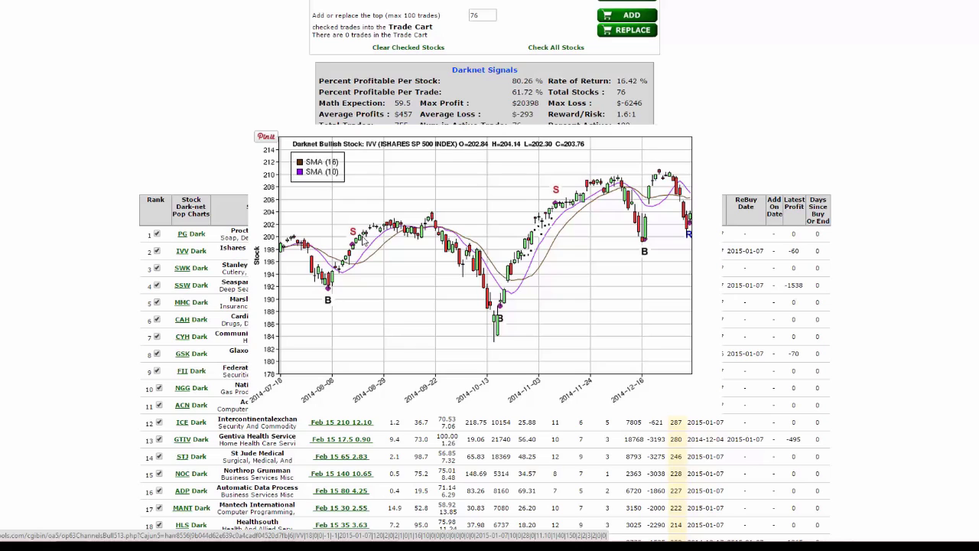
mouse_move(349, 280)
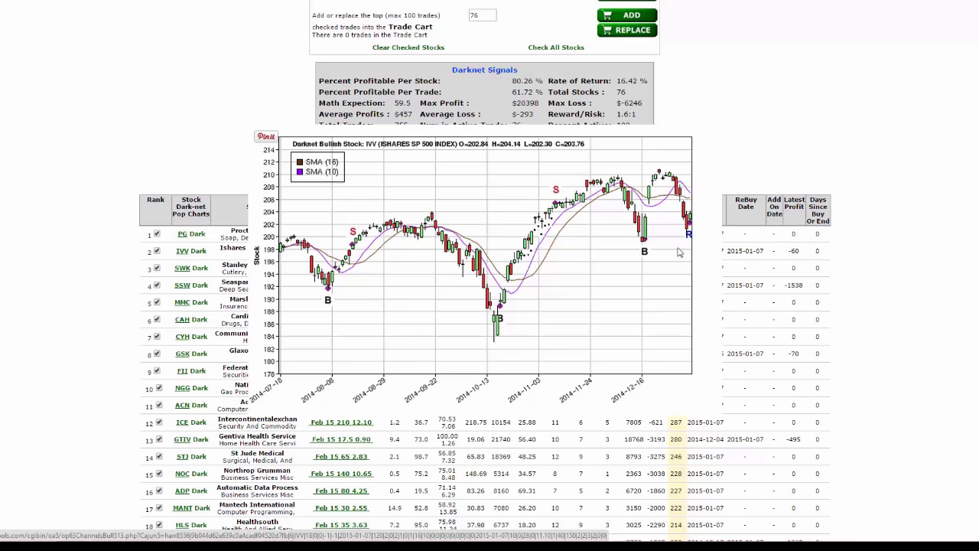
mouse_move(651, 251)
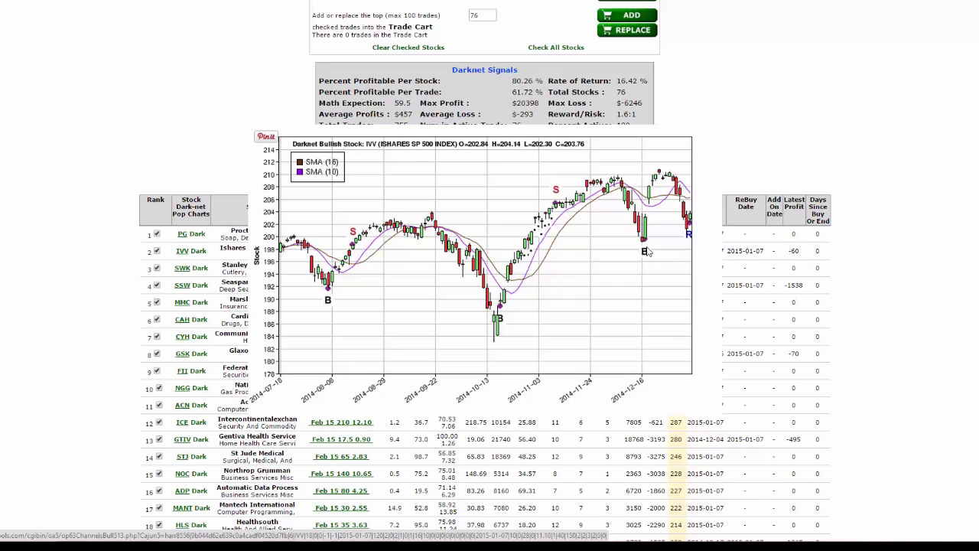
mouse_move(687, 235)
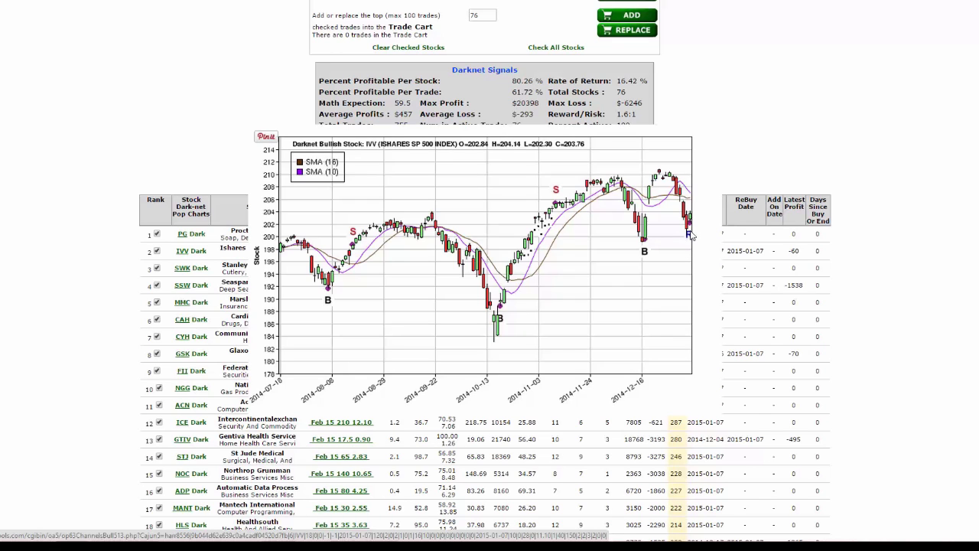
mouse_move(688, 234)
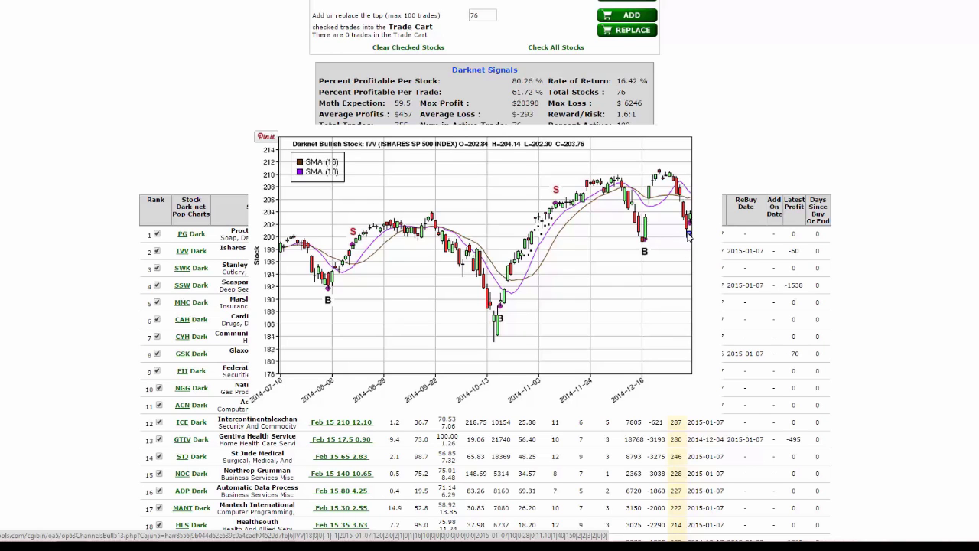
mouse_move(511, 312)
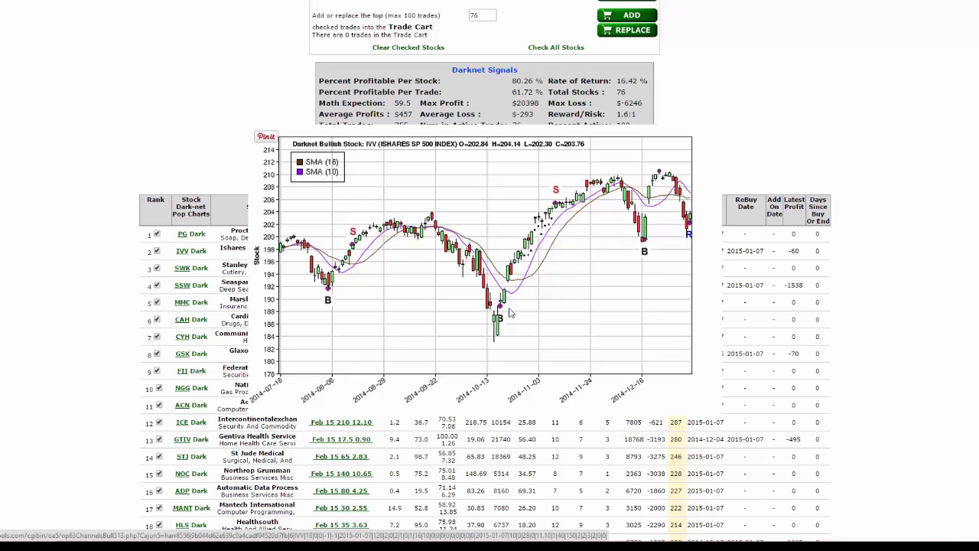
mouse_move(499, 321)
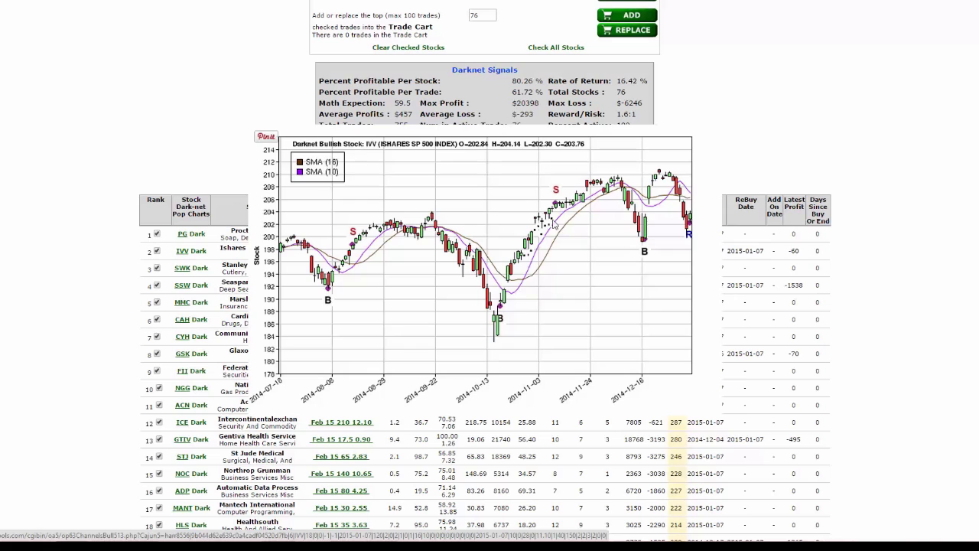
mouse_move(505, 327)
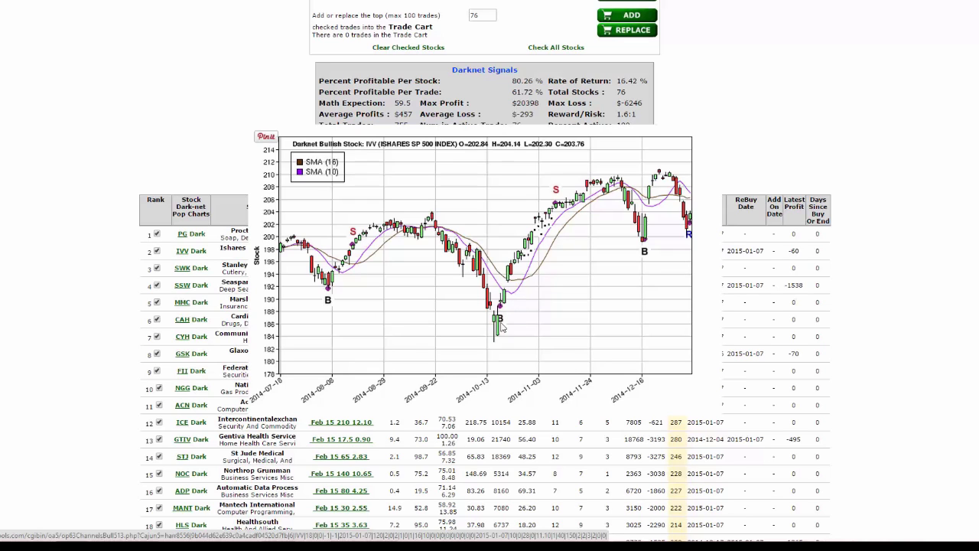
mouse_move(349, 279)
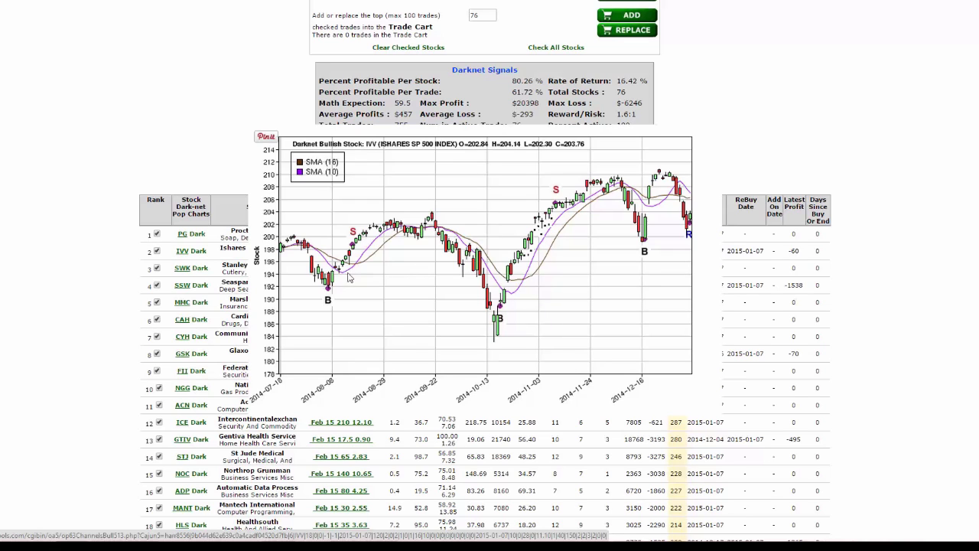
mouse_move(508, 324)
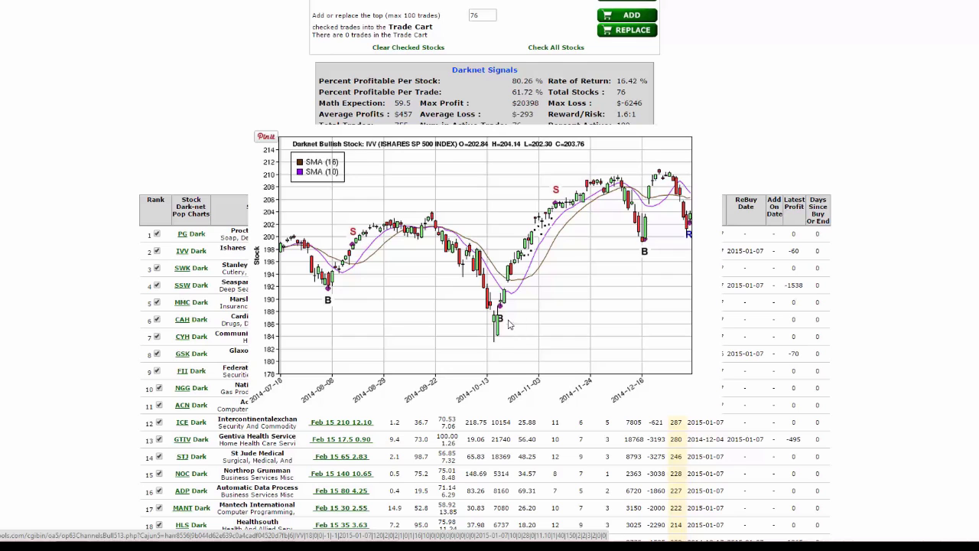
mouse_move(521, 314)
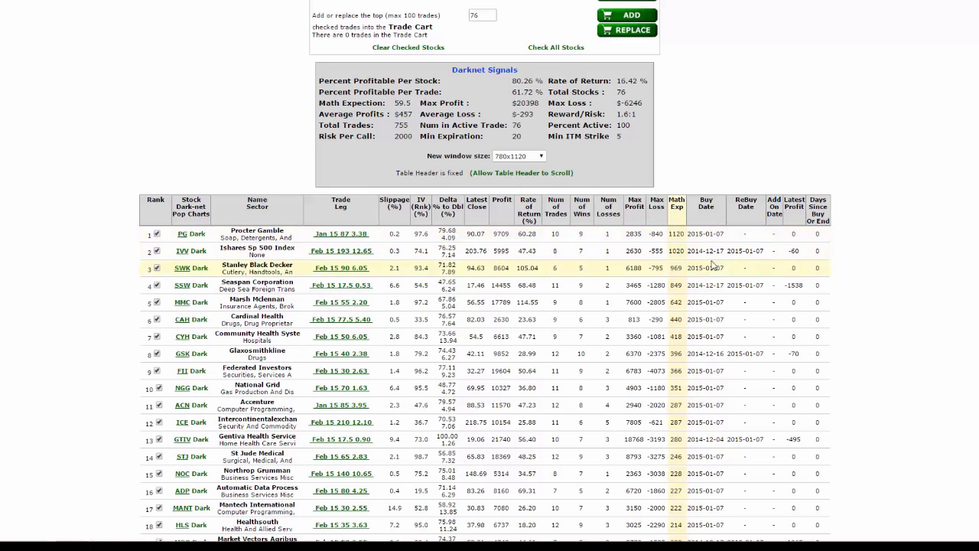
mouse_move(762, 260)
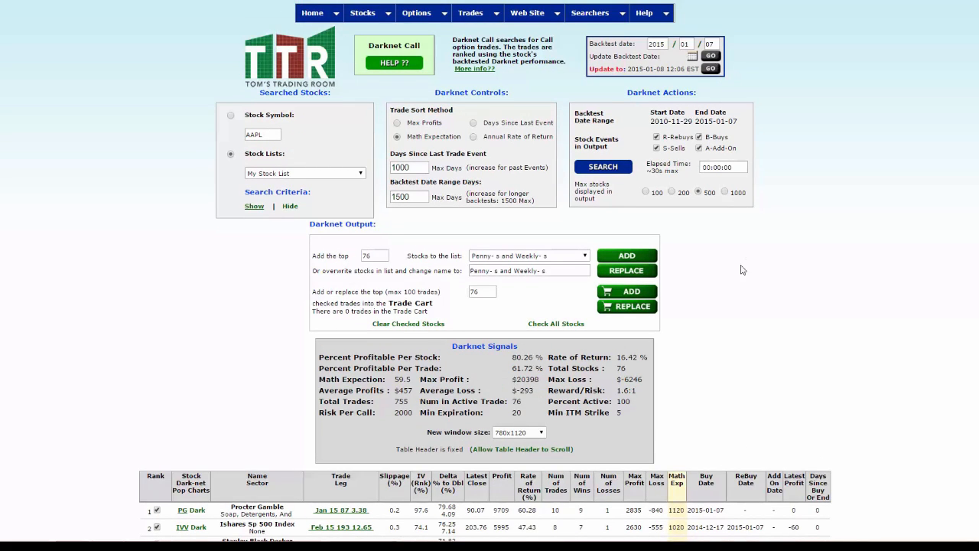
Scroll the Darknet Call backtest page back to its controls and date panel.
scroll(down, 3)
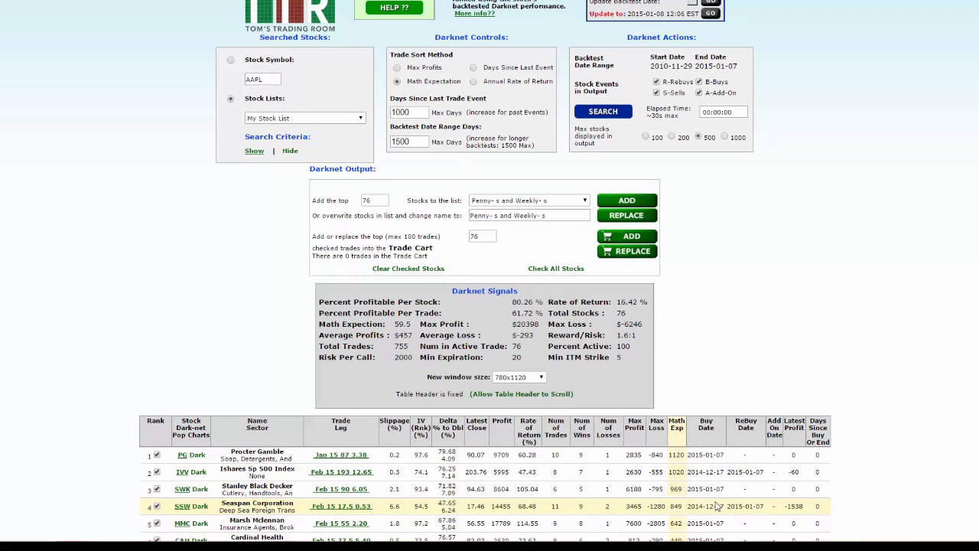
mouse_move(712, 508)
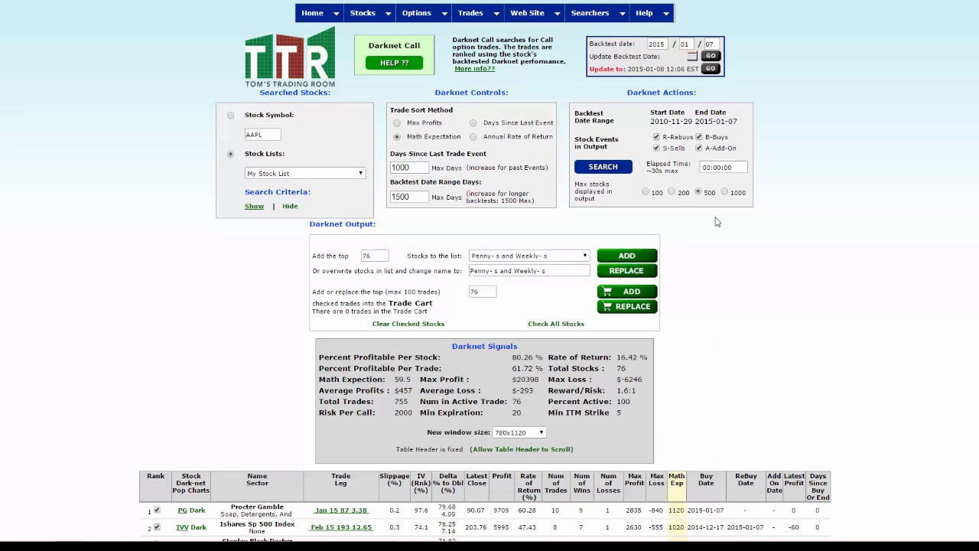
Set the backtest date to 2014-12-16 and rerun the Darknet Call search.
click(691, 58)
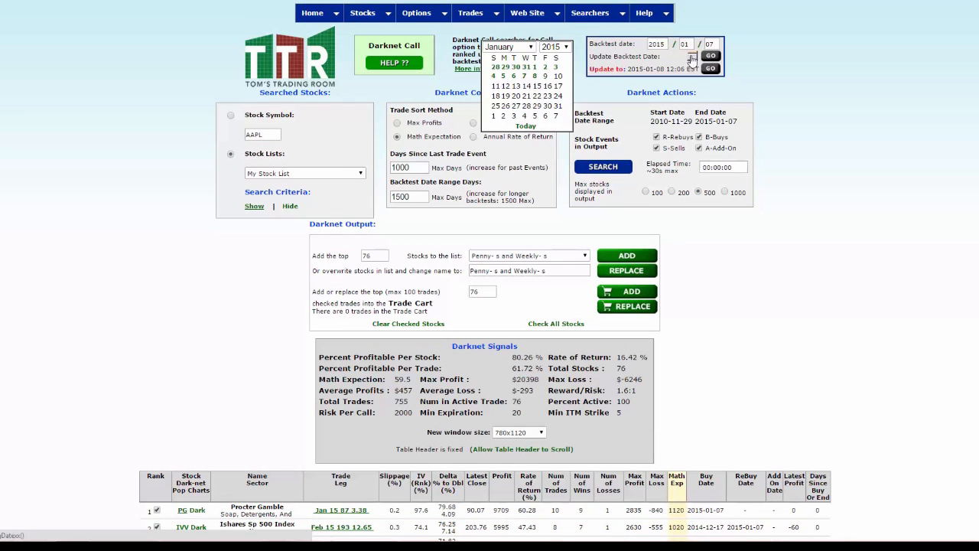
click(511, 46)
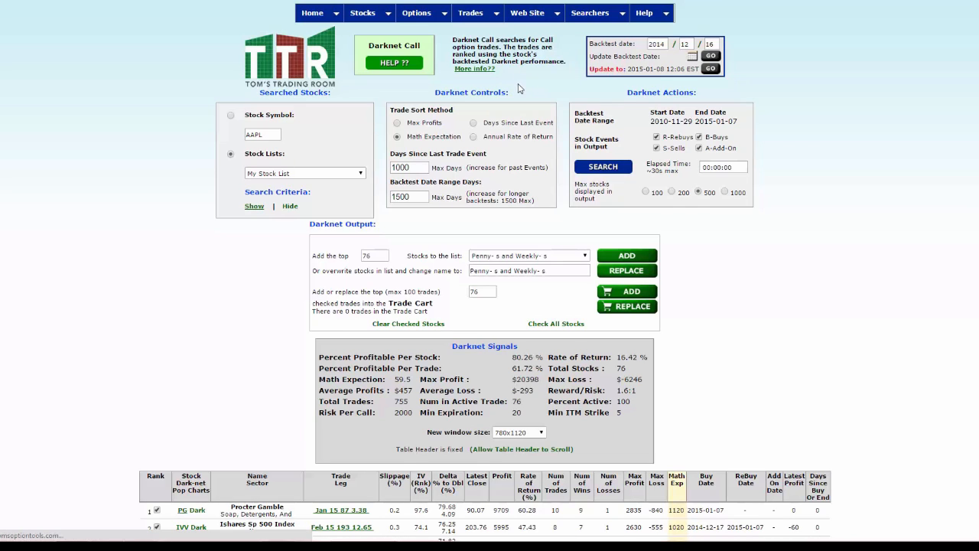
mouse_move(688, 54)
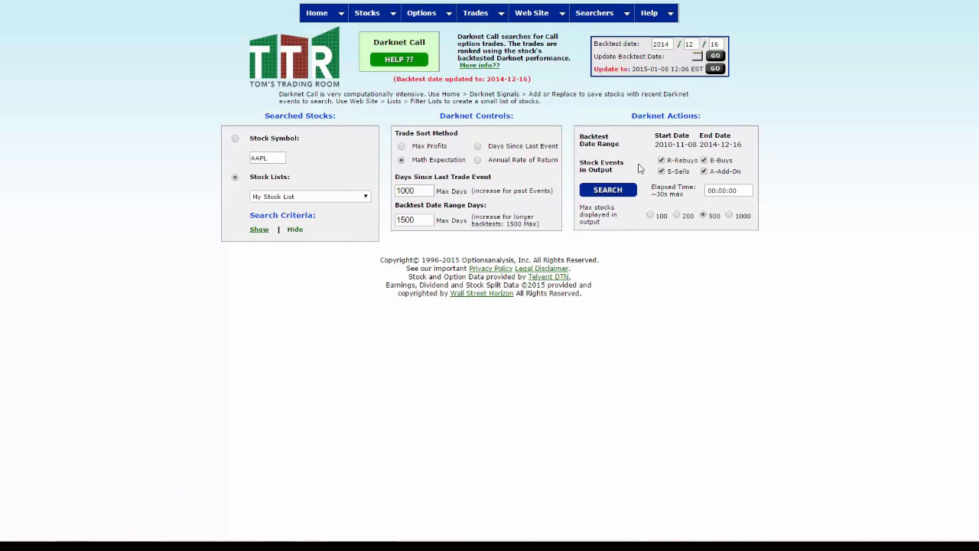
mouse_move(621, 179)
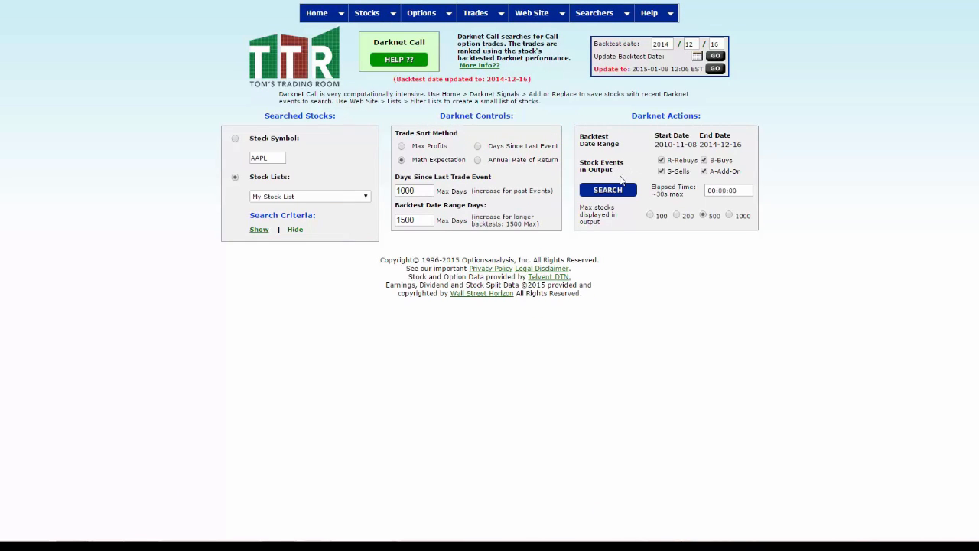
click(607, 190)
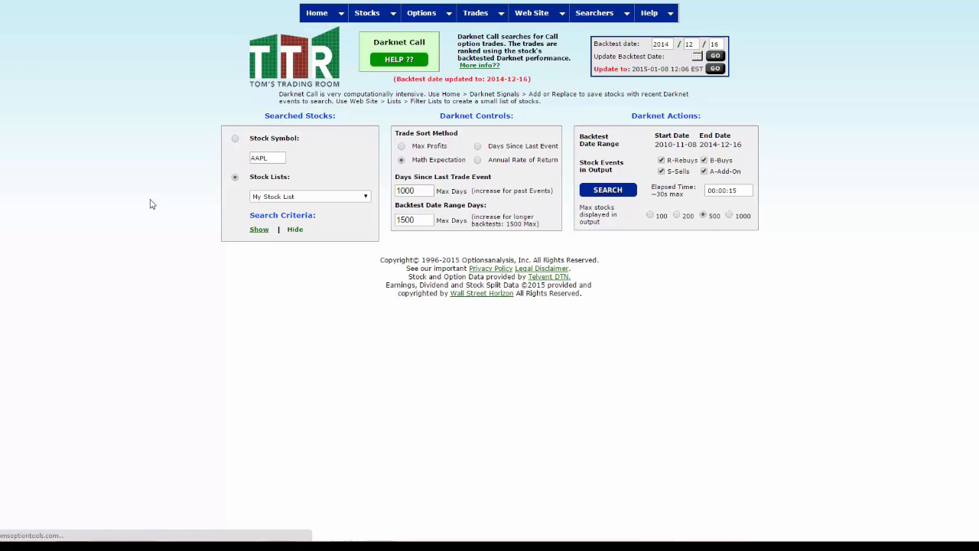
mouse_move(202, 202)
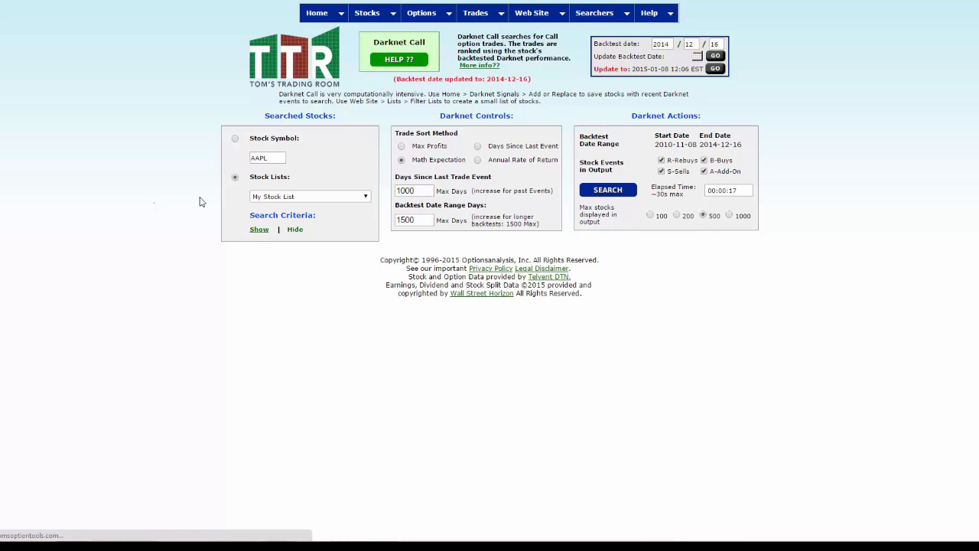
Show the December 2014 results table and bring up IVV's signal chart.
click(607, 190)
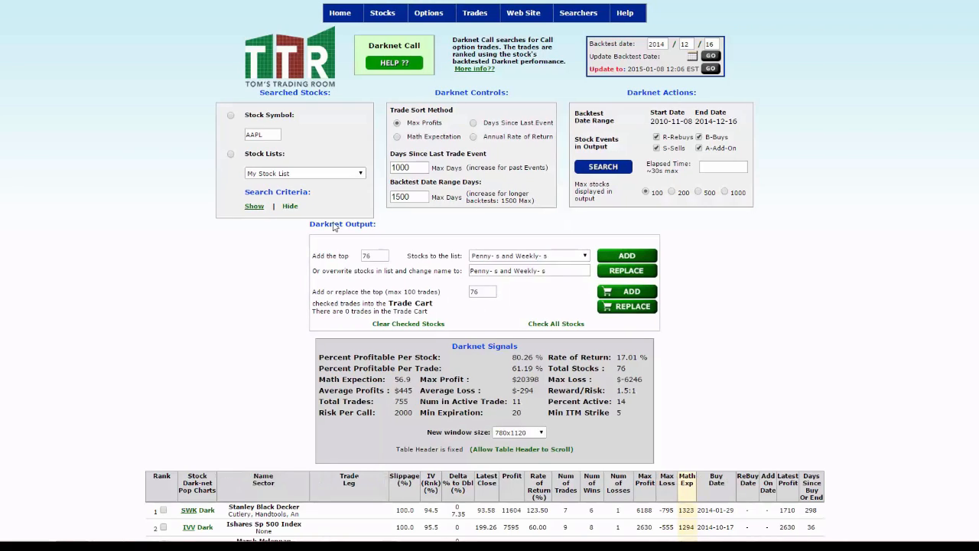
scroll(down, 3)
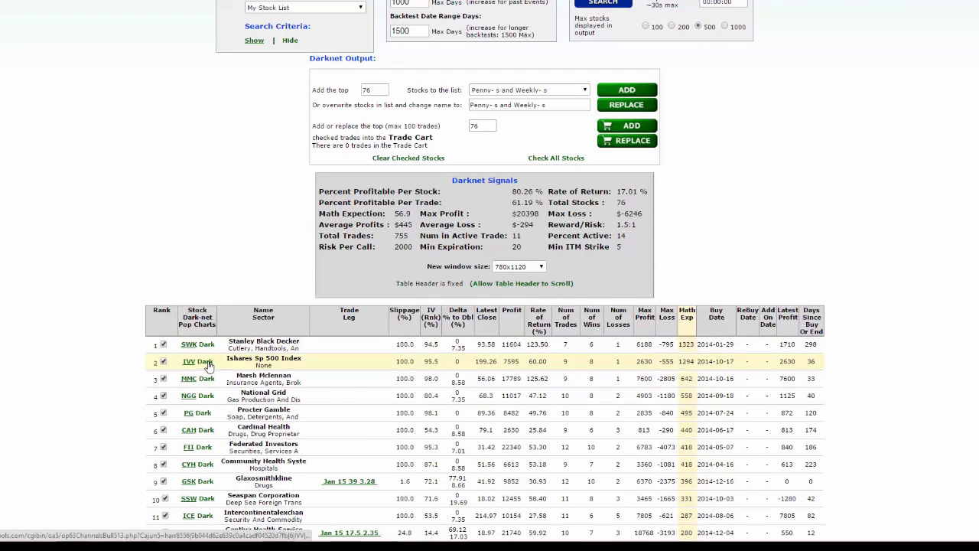
click(190, 361)
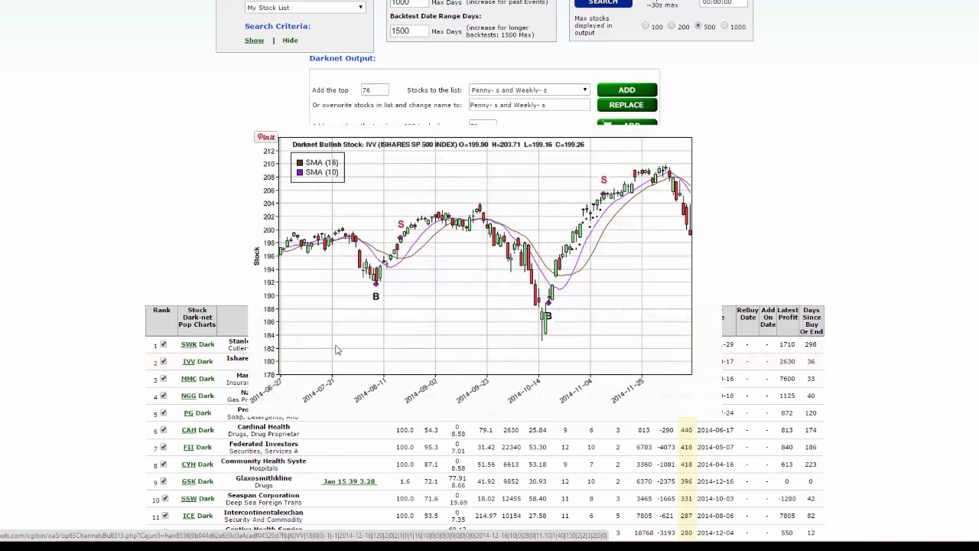
mouse_move(612, 181)
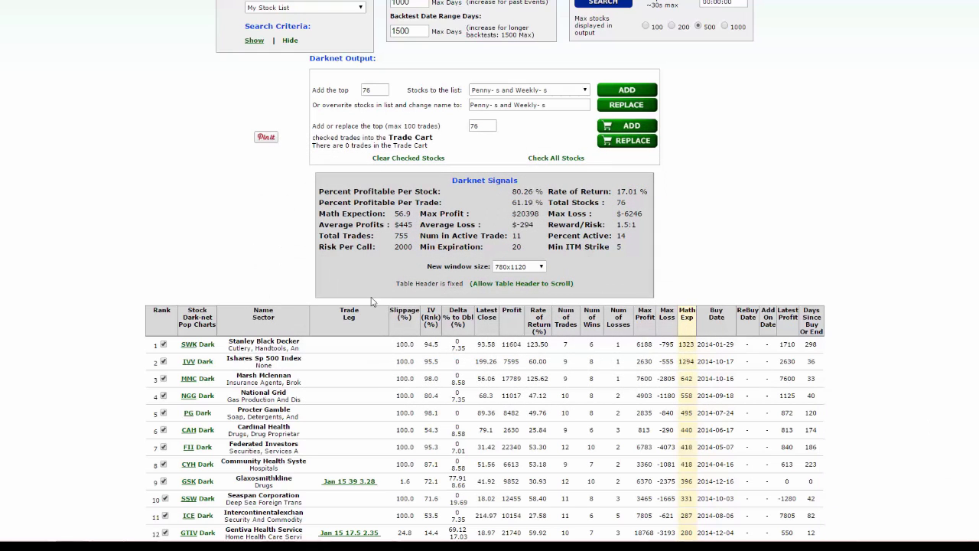
Backtest symbol IVV alone and show its eight call trades and statistics.
scroll(up, 3)
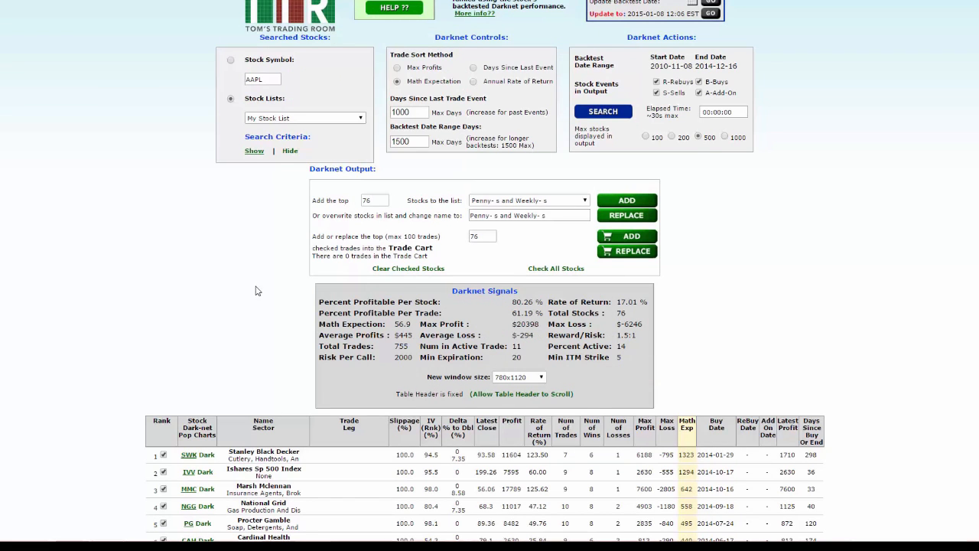
scroll(up, 3)
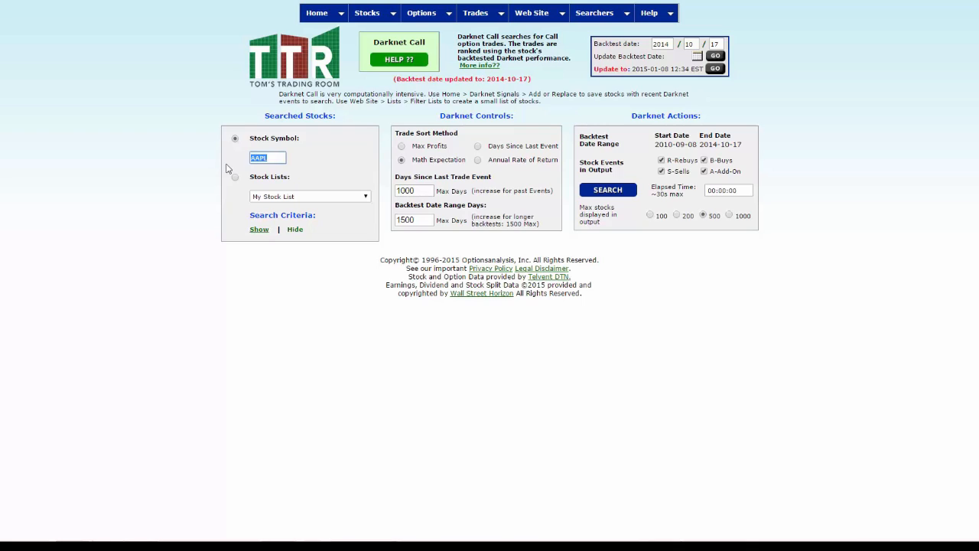
text(IVV)
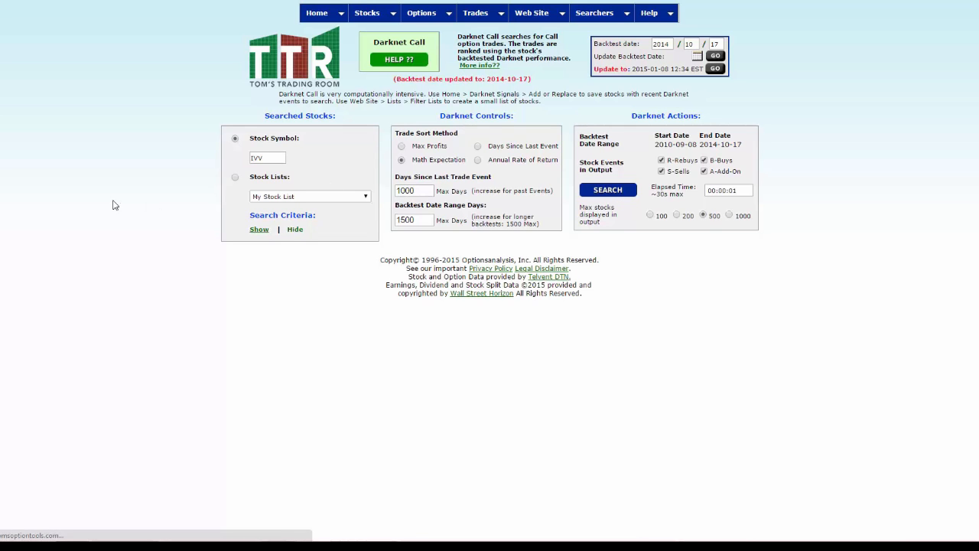
click(609, 190)
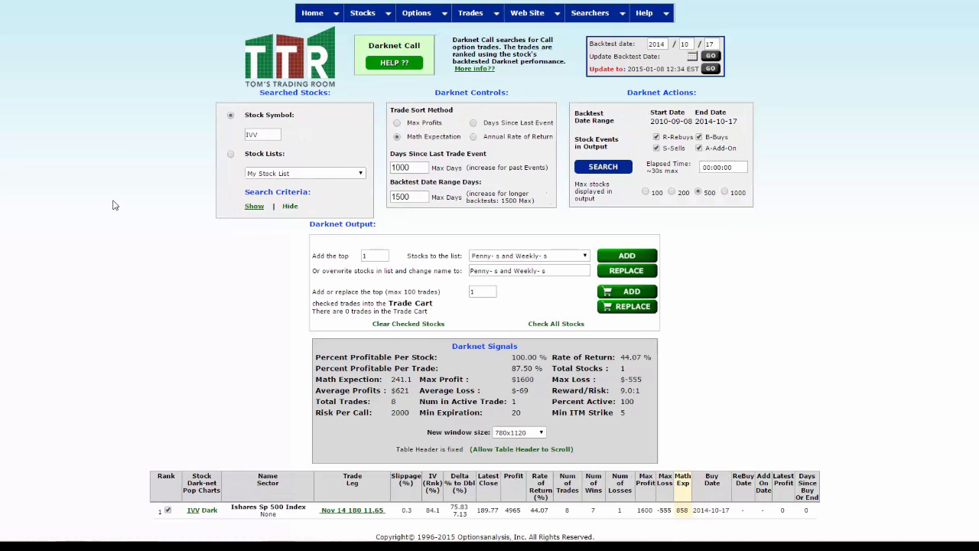
scroll(down, 3)
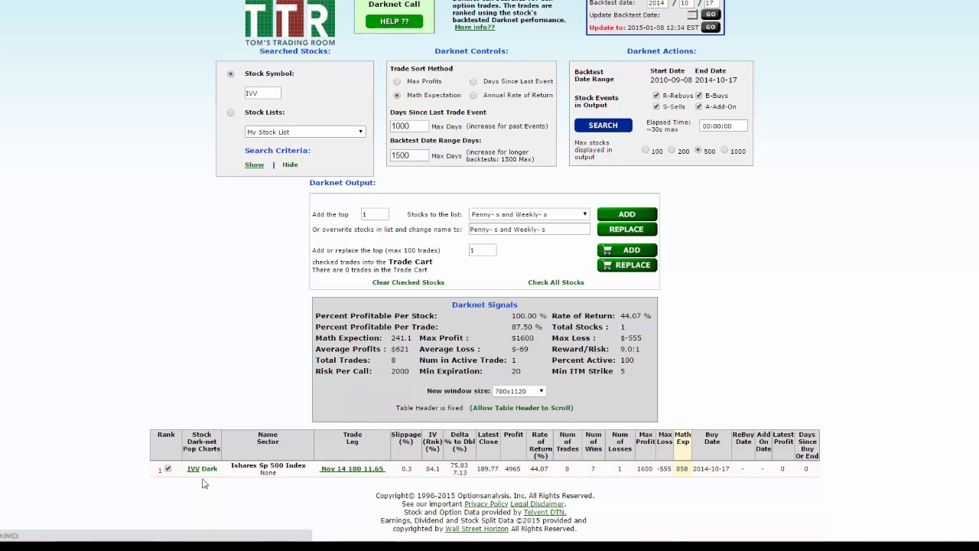
mouse_move(202, 468)
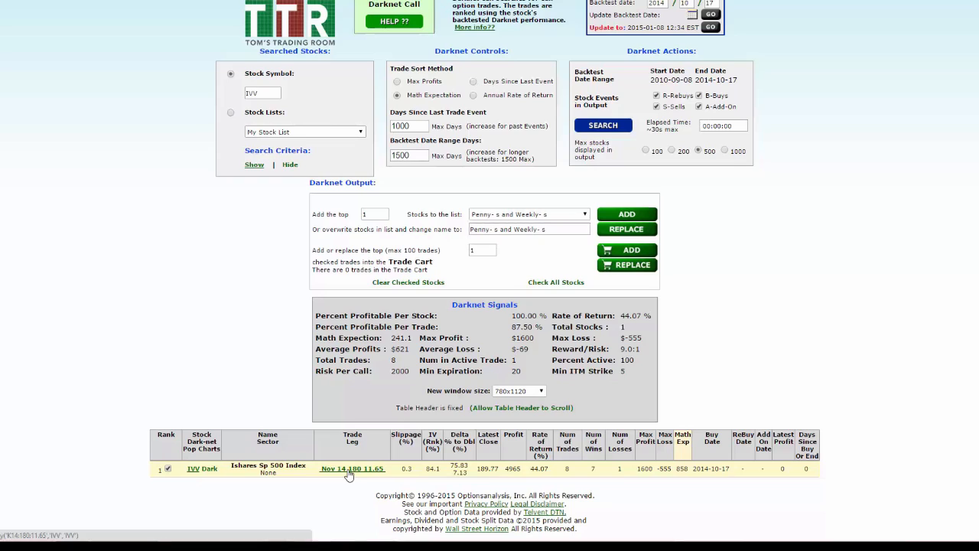
Open the IVV Nov 14 180 call trade leg in Risk Graph++ and view its profit graph.
click(346, 486)
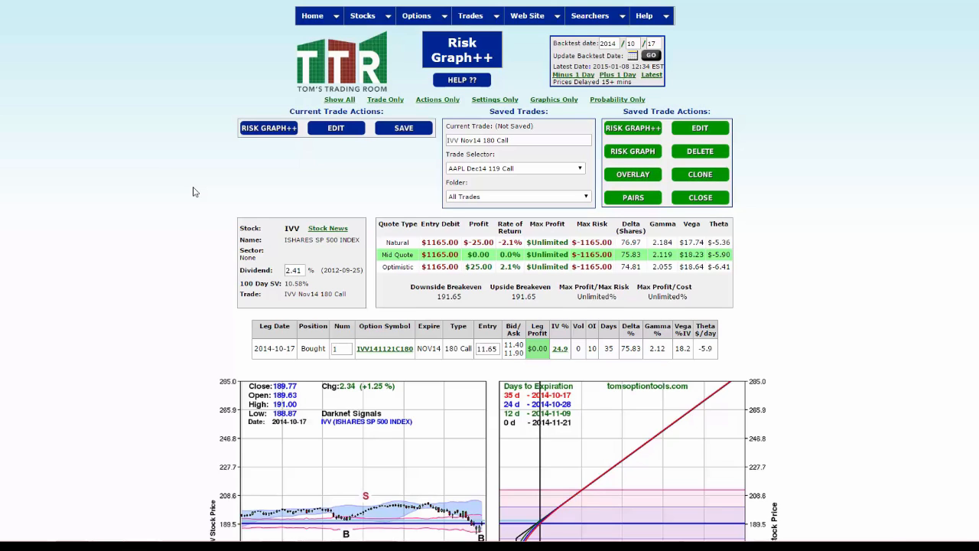
scroll(down, 3)
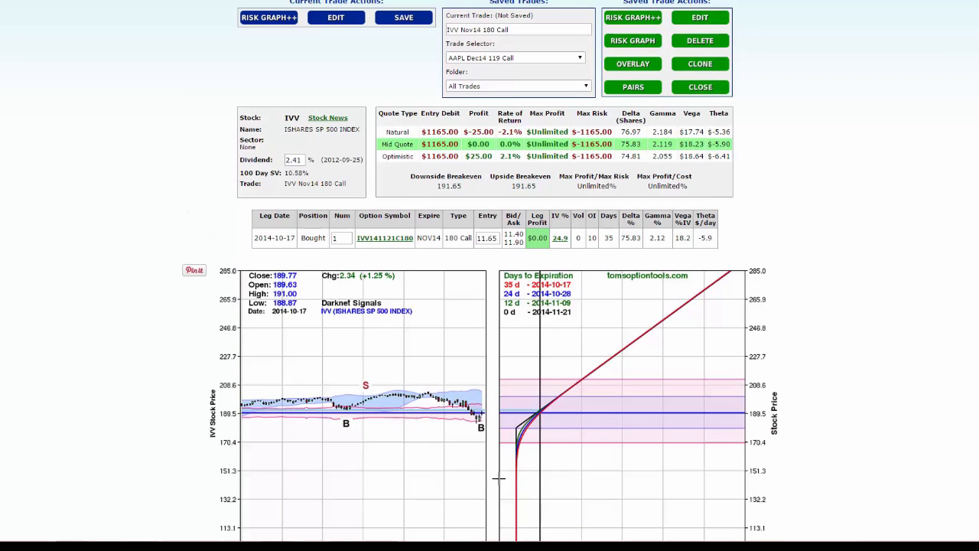
mouse_move(580, 387)
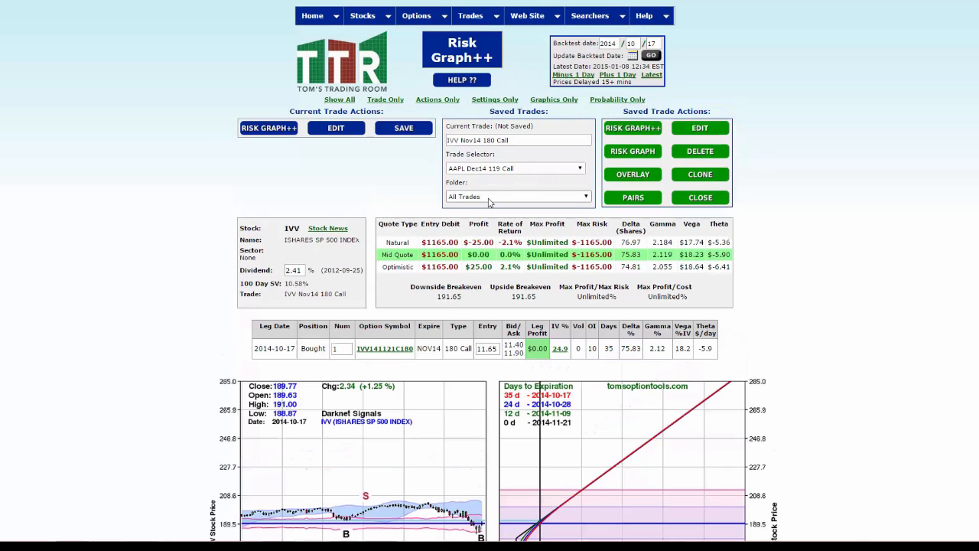
mouse_move(488, 197)
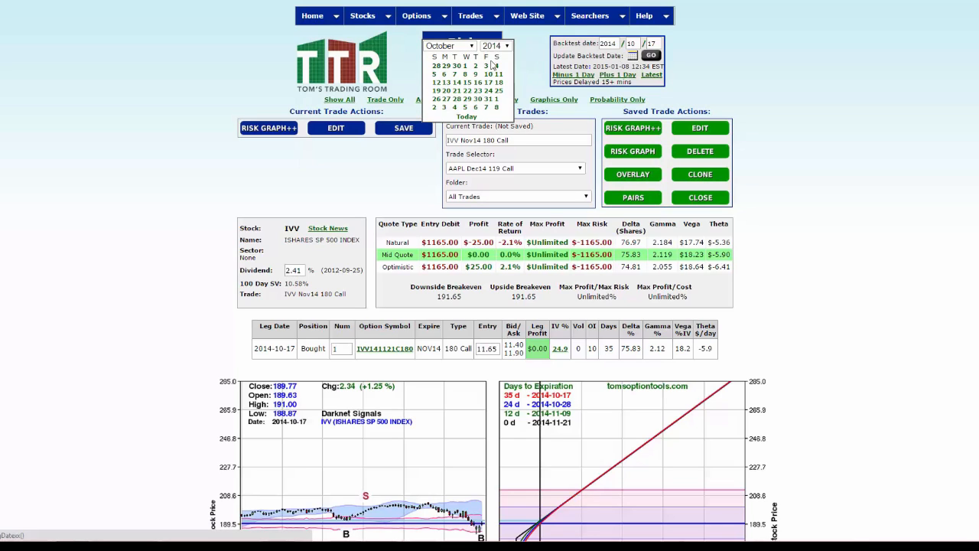
Set the backtest date to 2014-11-10, showing the IVV Nov14 180 call up $1315 (112.9%).
click(456, 46)
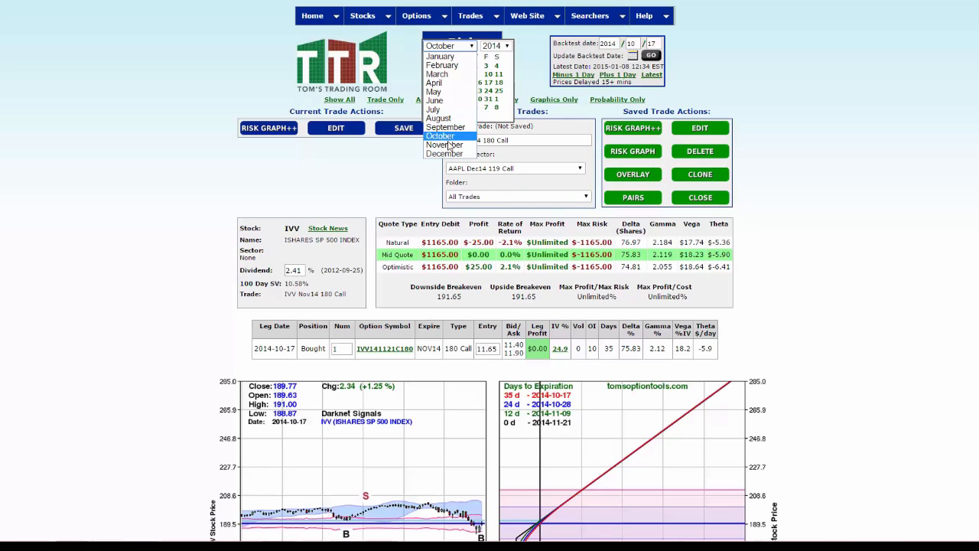
click(440, 144)
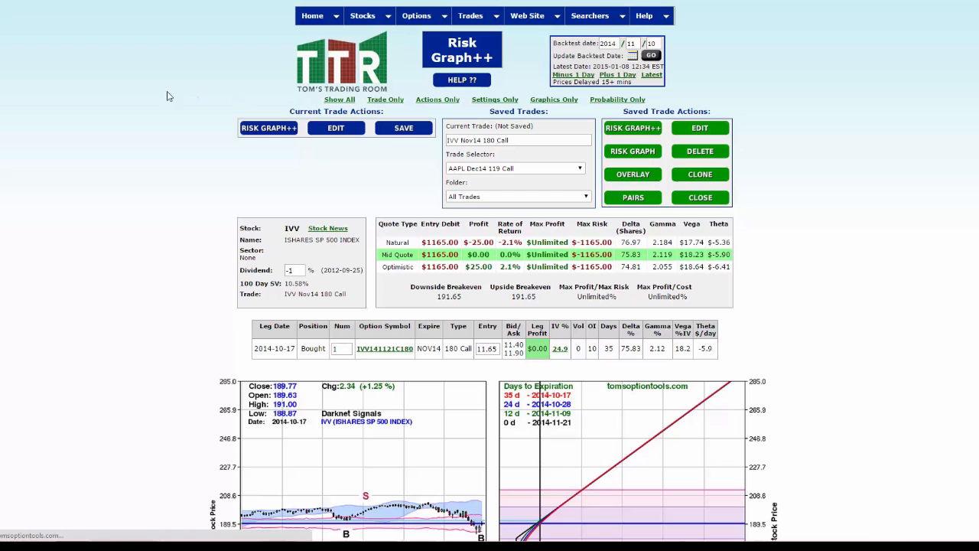
mouse_move(117, 100)
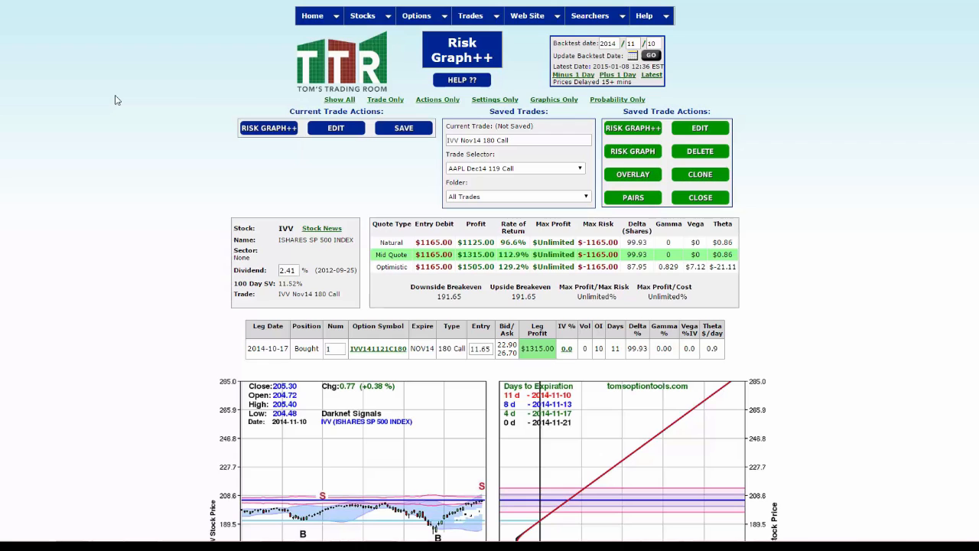
scroll(down, 3)
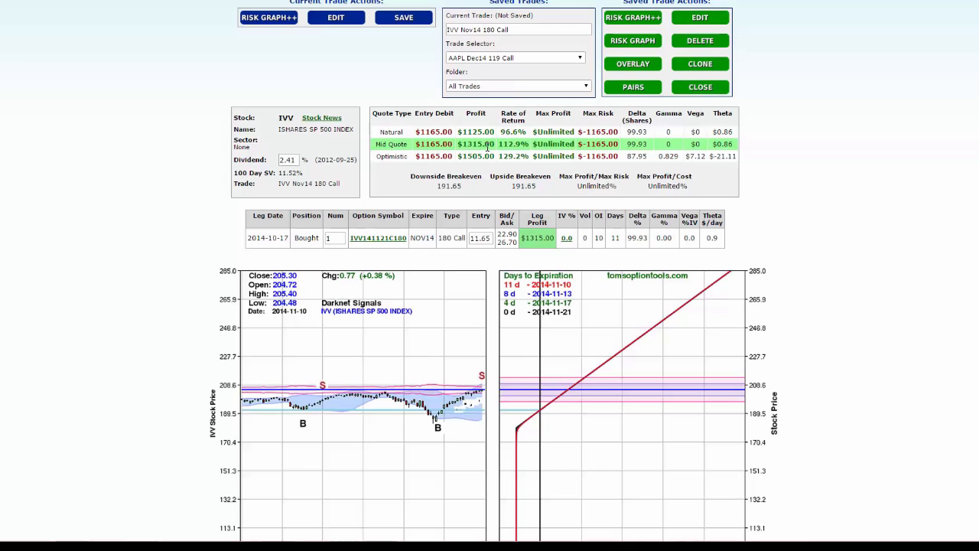
mouse_move(483, 156)
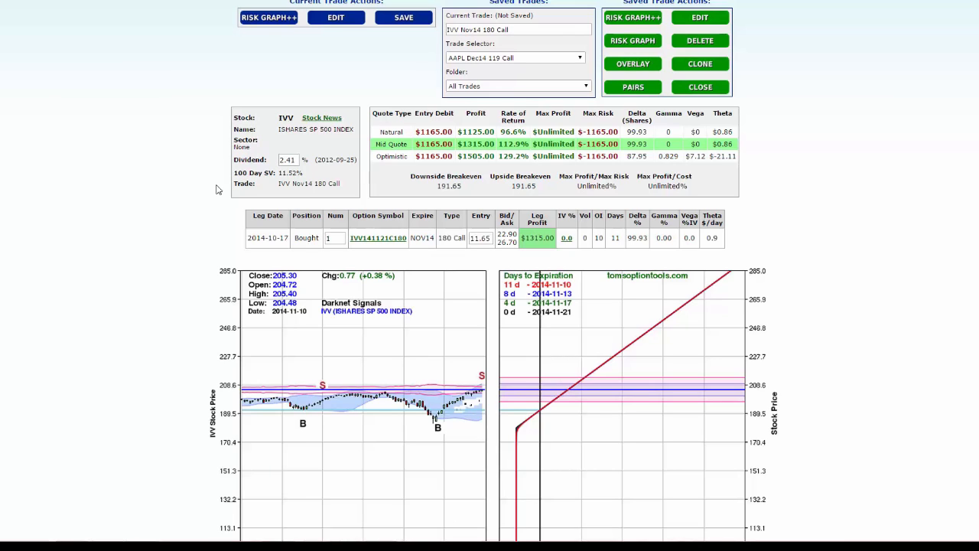
mouse_move(169, 201)
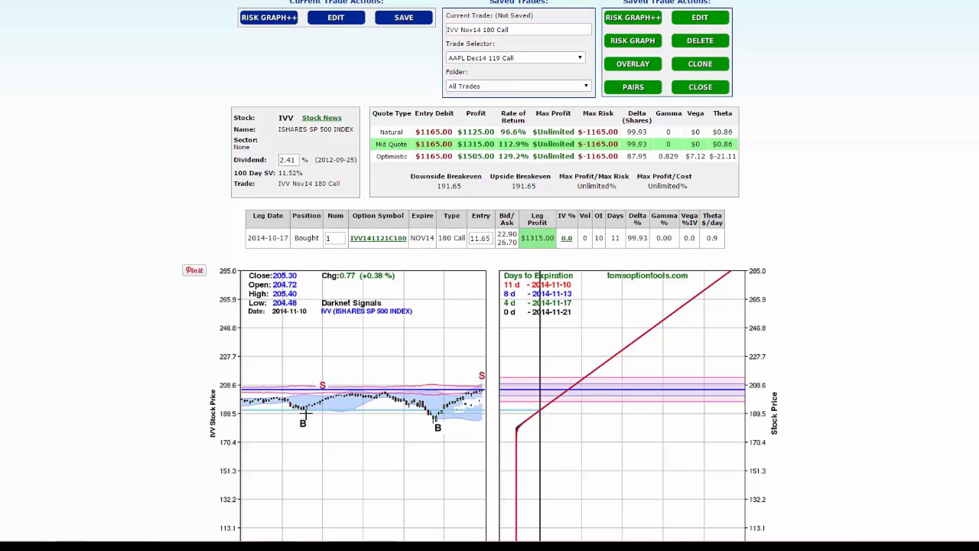
mouse_move(367, 414)
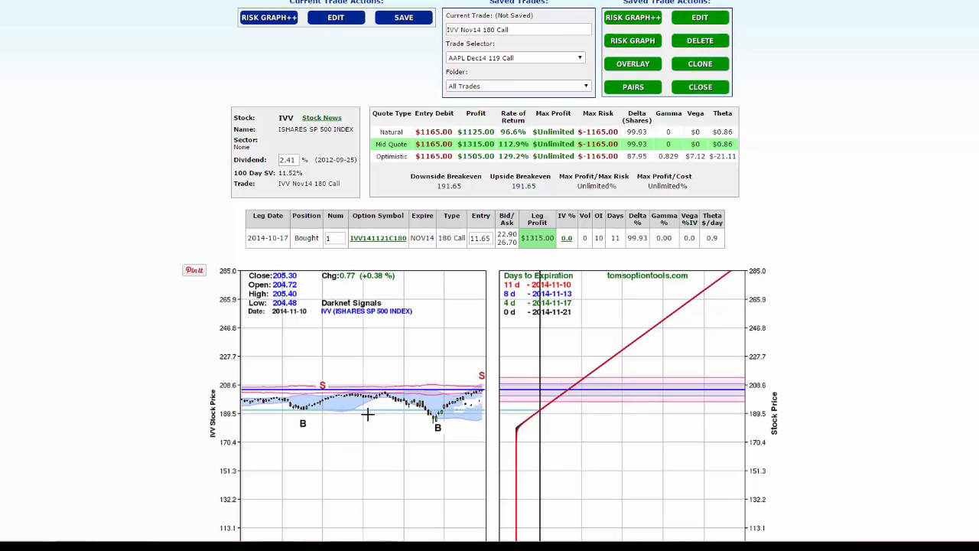
scroll(down, 3)
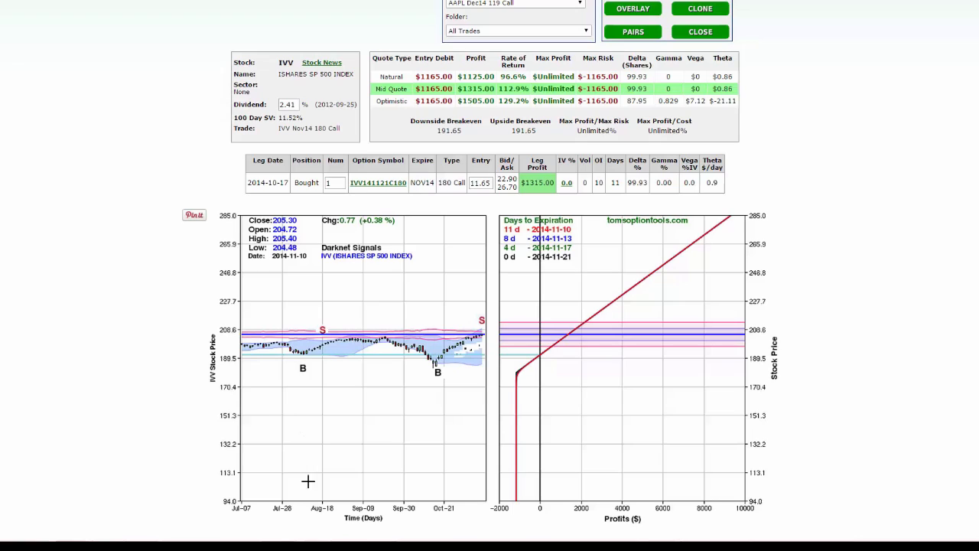
mouse_move(303, 355)
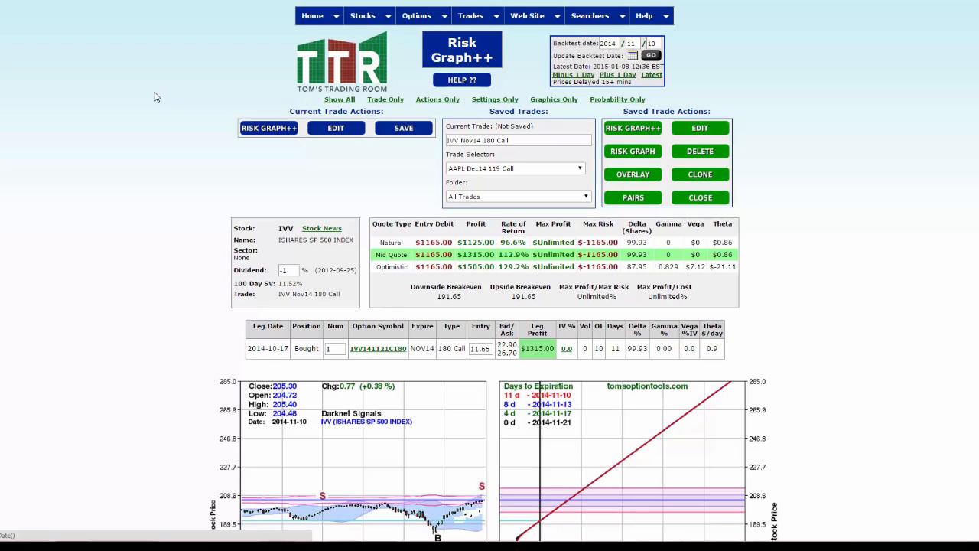
Return the trade to the latest date (2015-01-08), then reach the Darknet Stocks backtesting page.
click(657, 73)
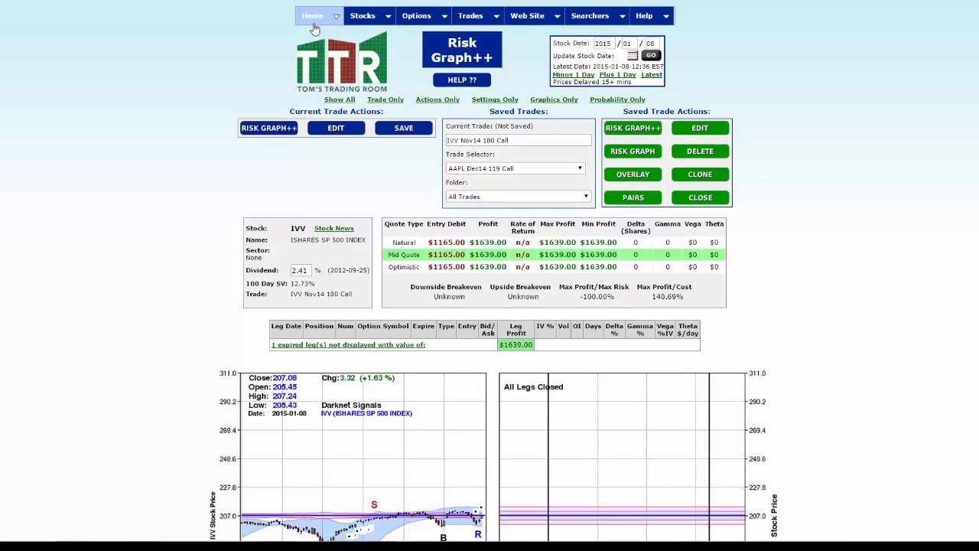
click(309, 15)
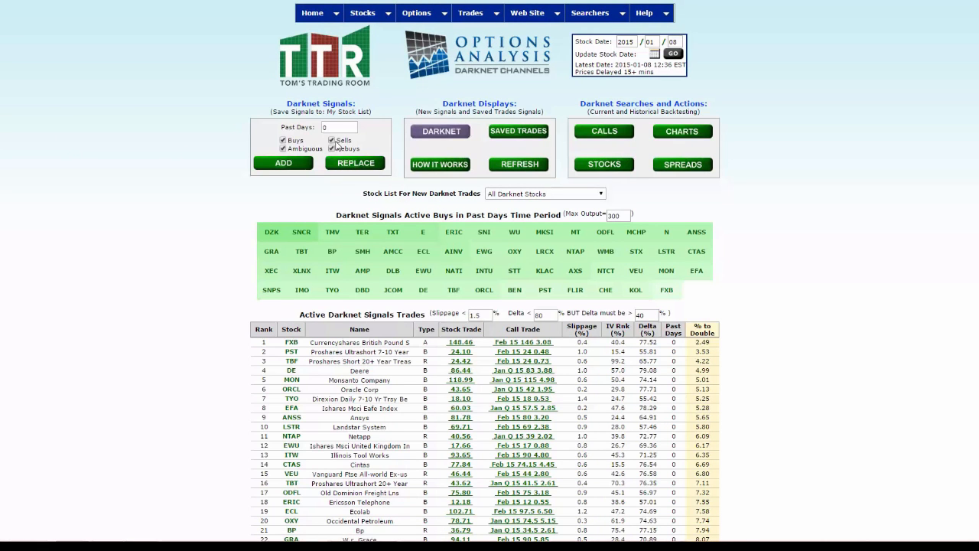
click(330, 140)
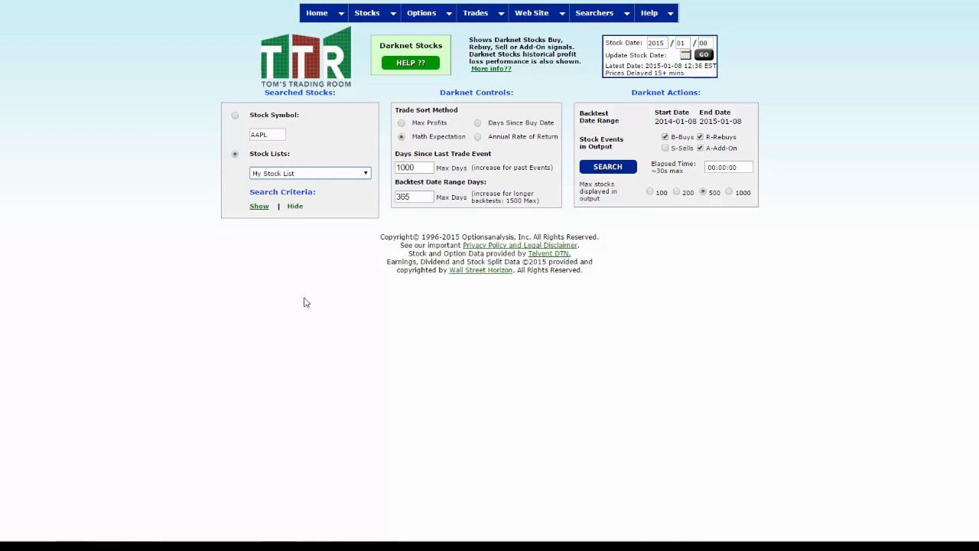
Run the Darknet Stocks search over 1500 backtest days with S-Sells included.
click(413, 196)
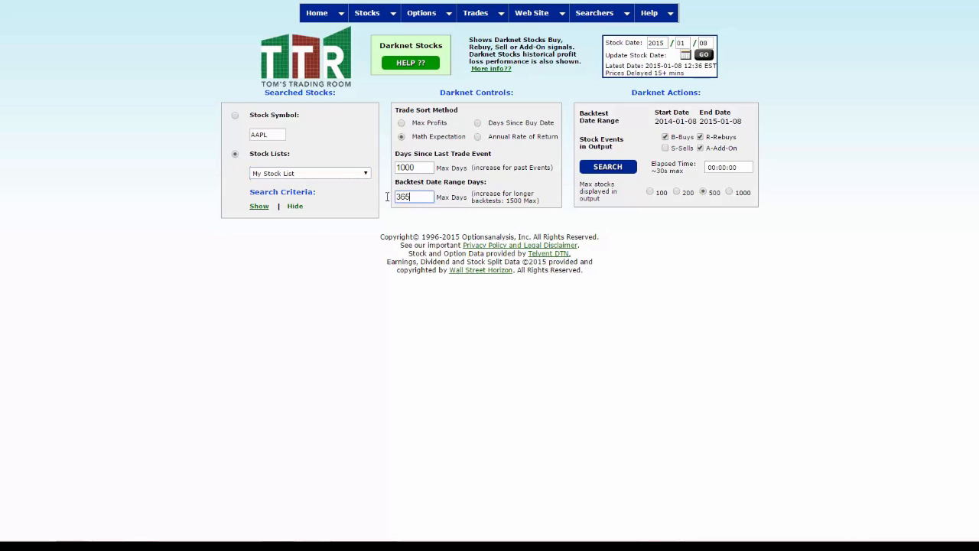
text(1500)
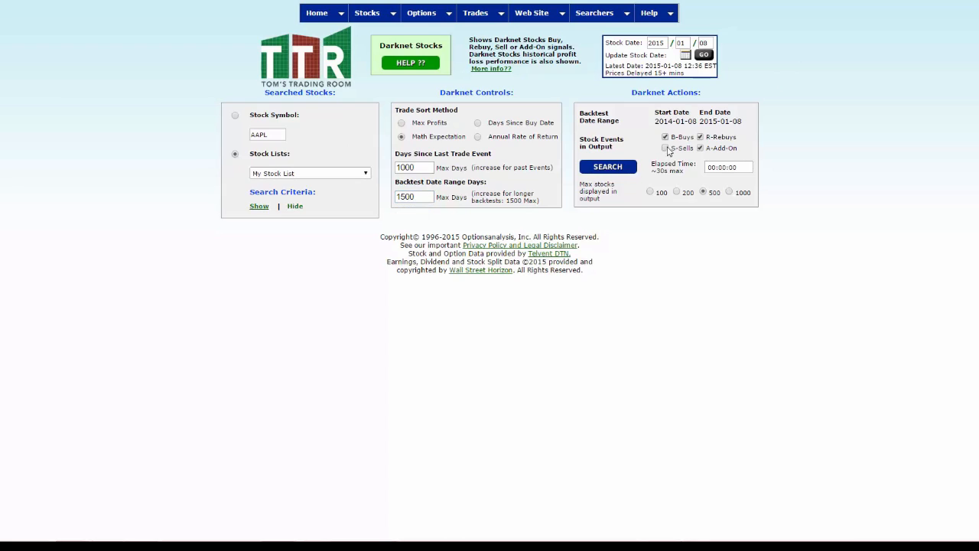
click(664, 147)
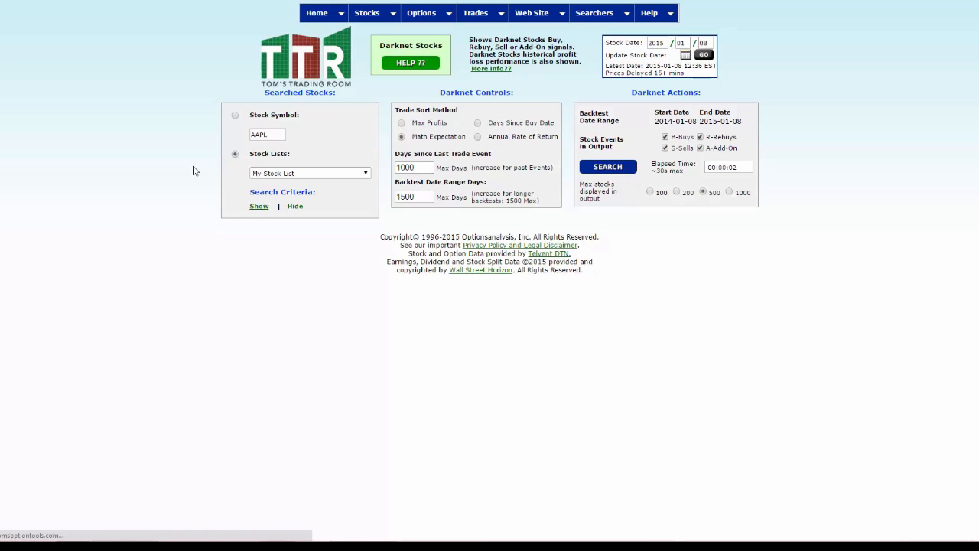
click(607, 165)
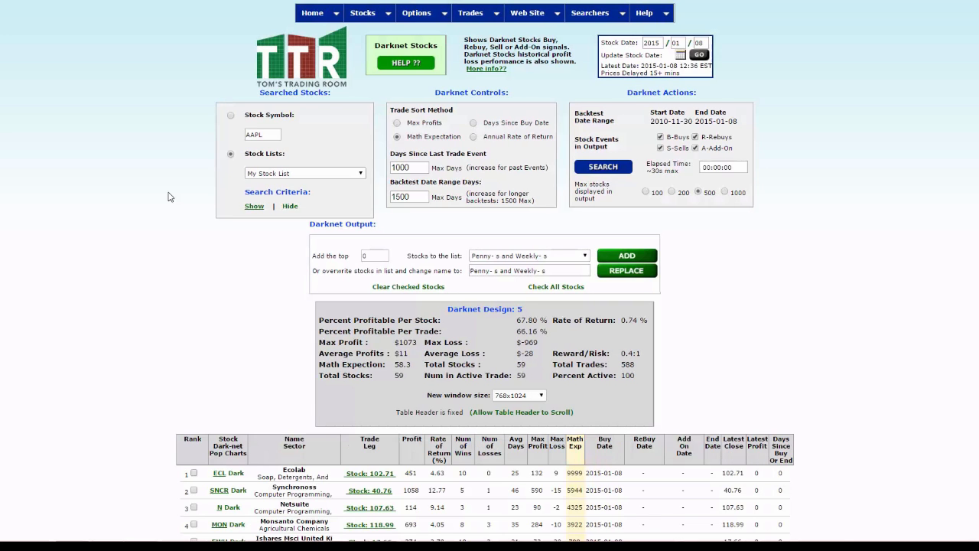
scroll(down, 3)
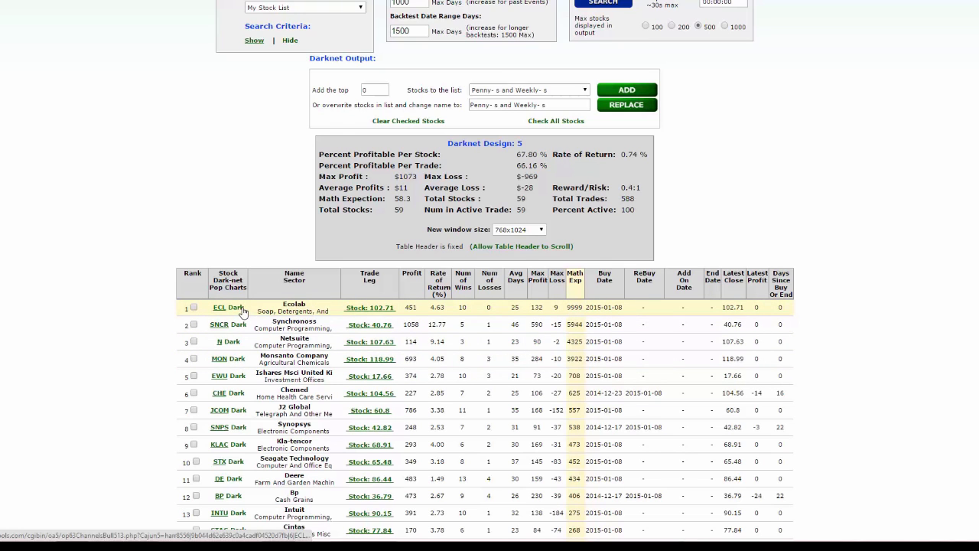
click(219, 308)
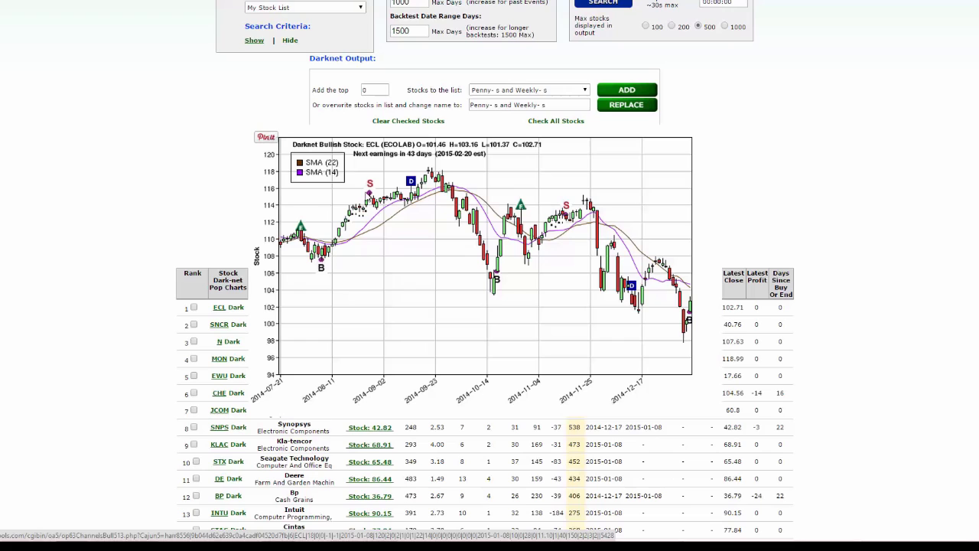
mouse_move(541, 279)
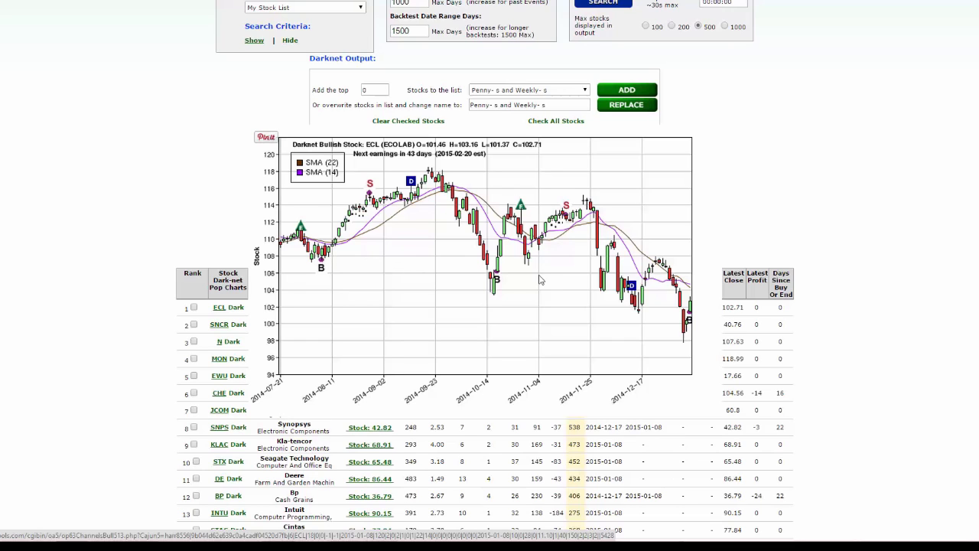
mouse_move(529, 282)
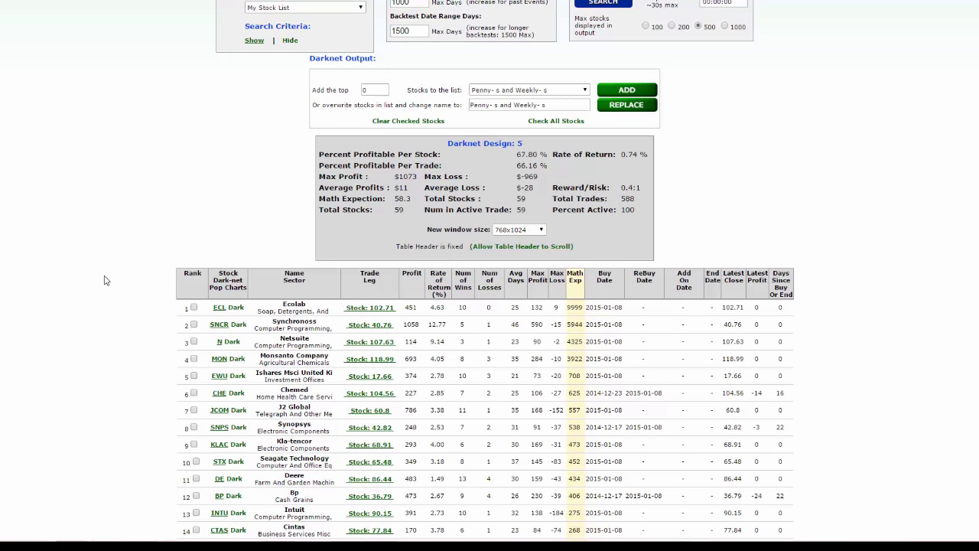
scroll(up, 3)
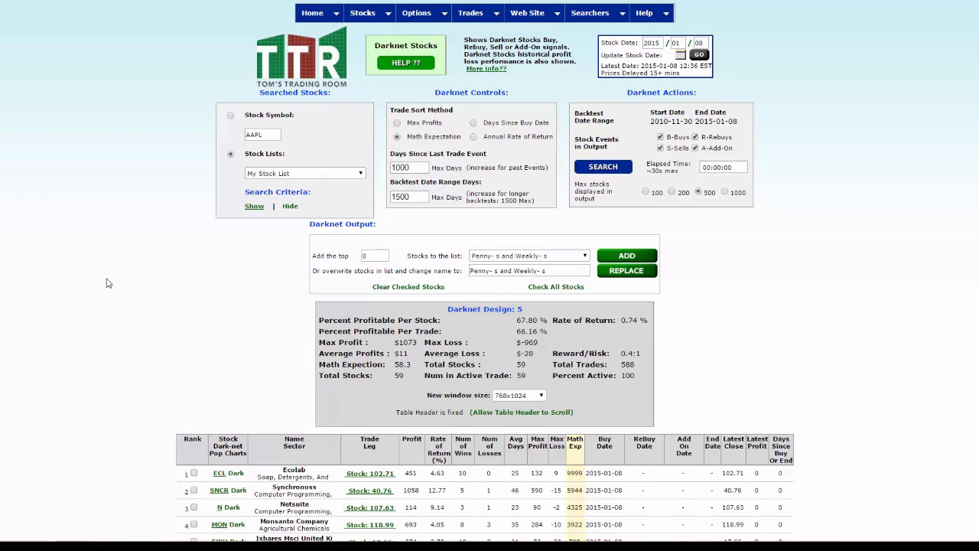